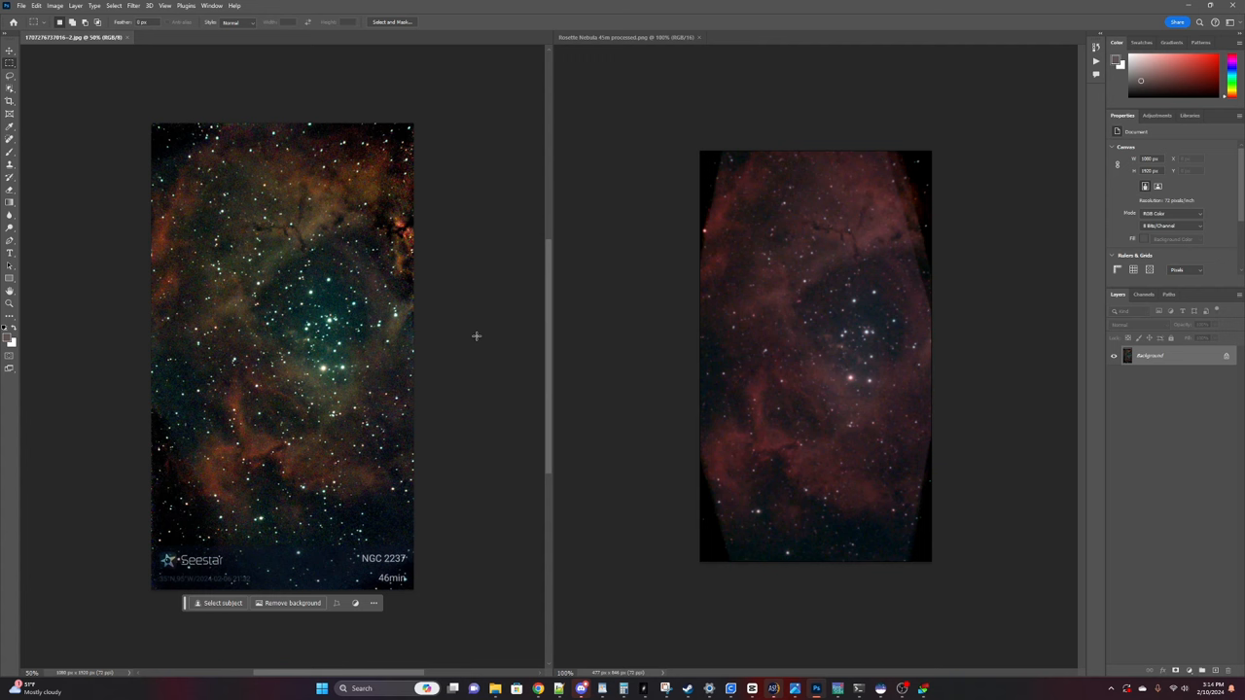
{"action": "mouse_move", "coordinate": [479, 334]}
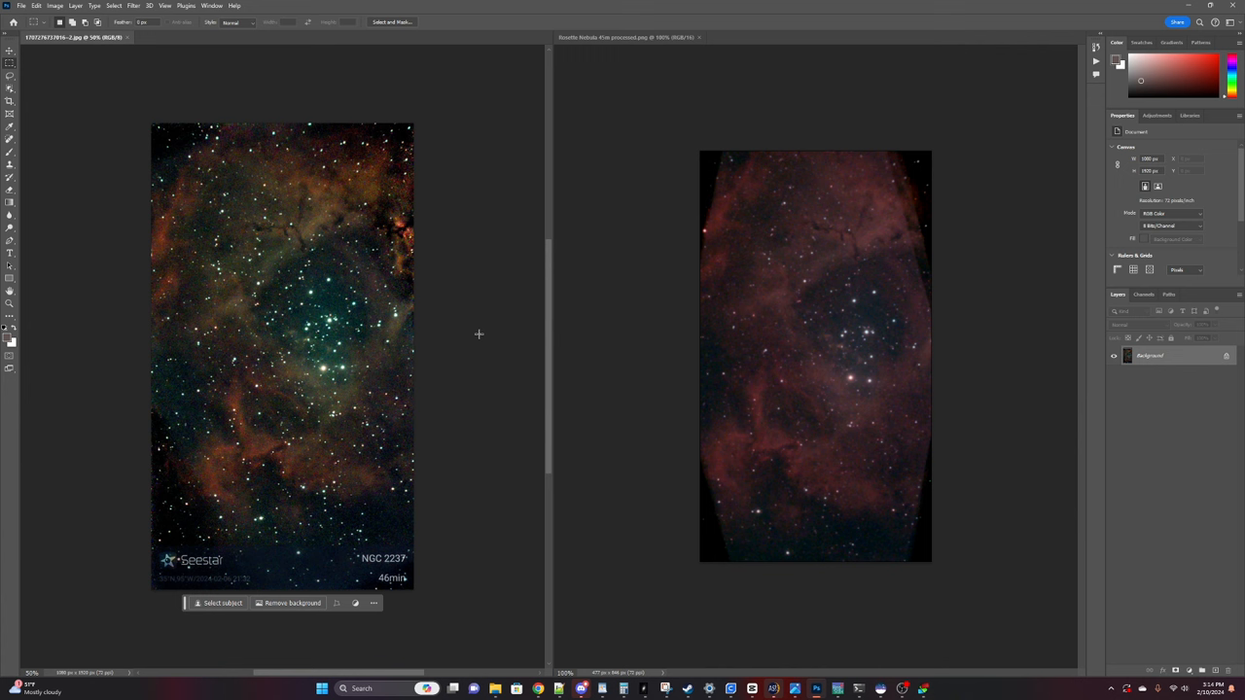
{"action": "mouse_move", "coordinate": [474, 347]}
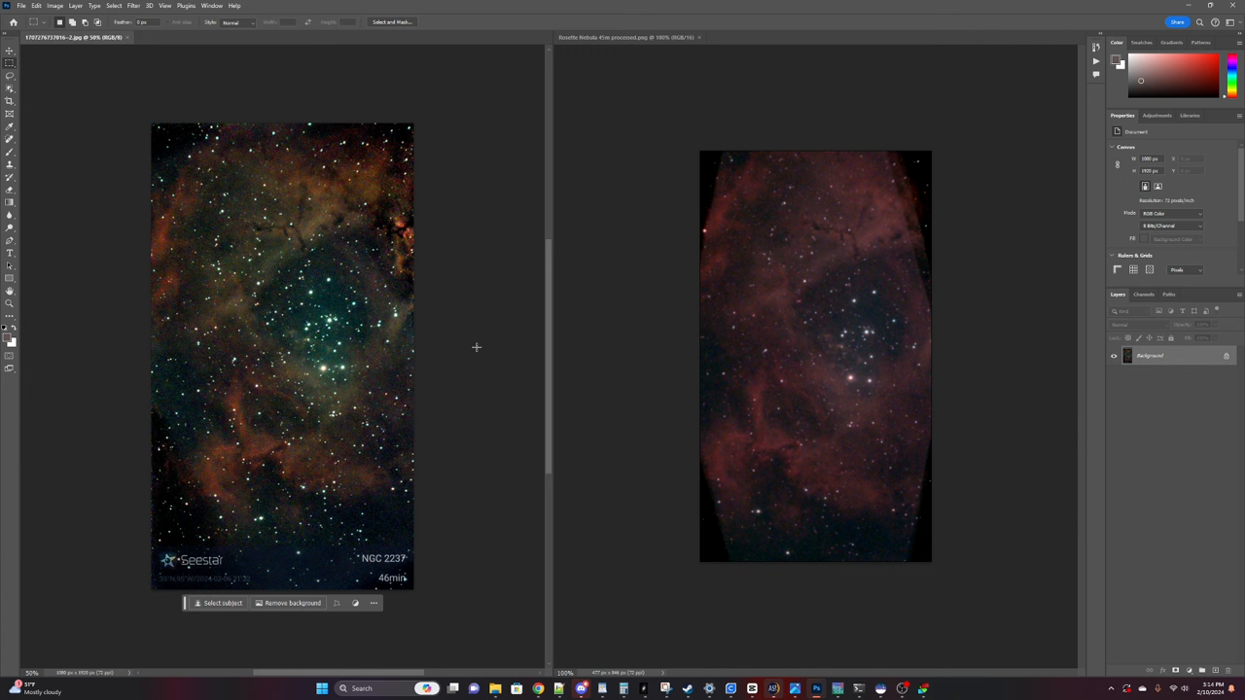
{"action": "mouse_move", "coordinate": [292, 296]}
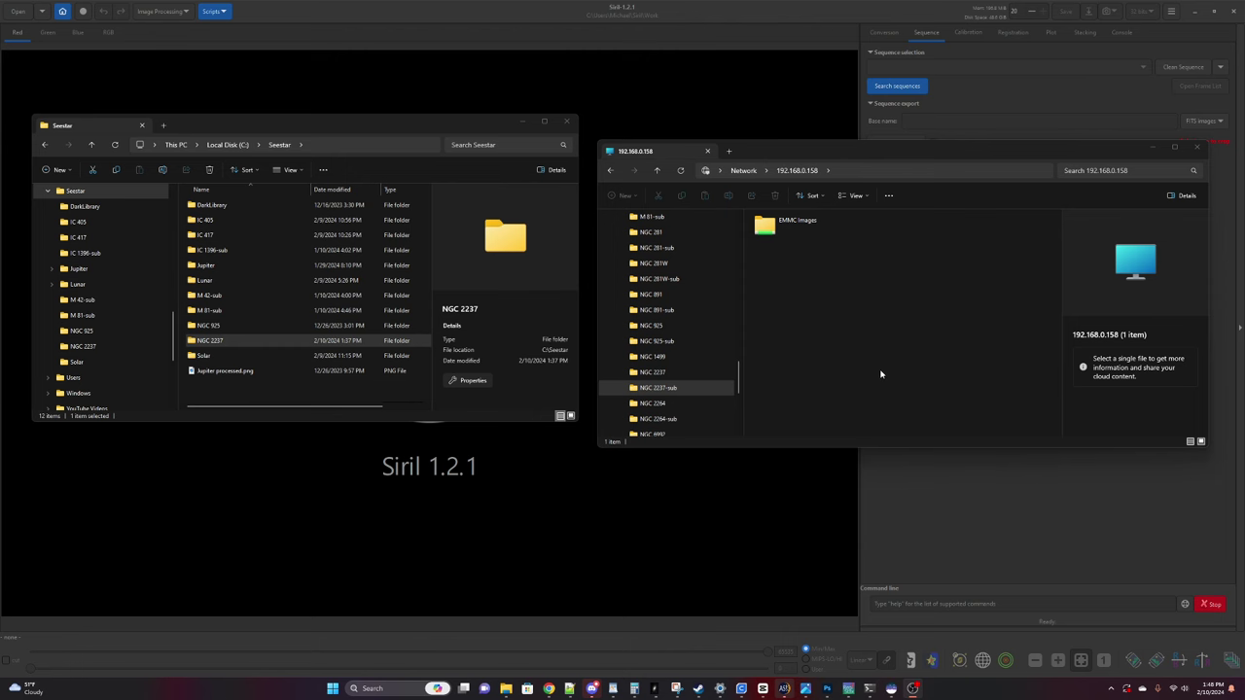
{"action": "mouse_move", "coordinate": [869, 363]}
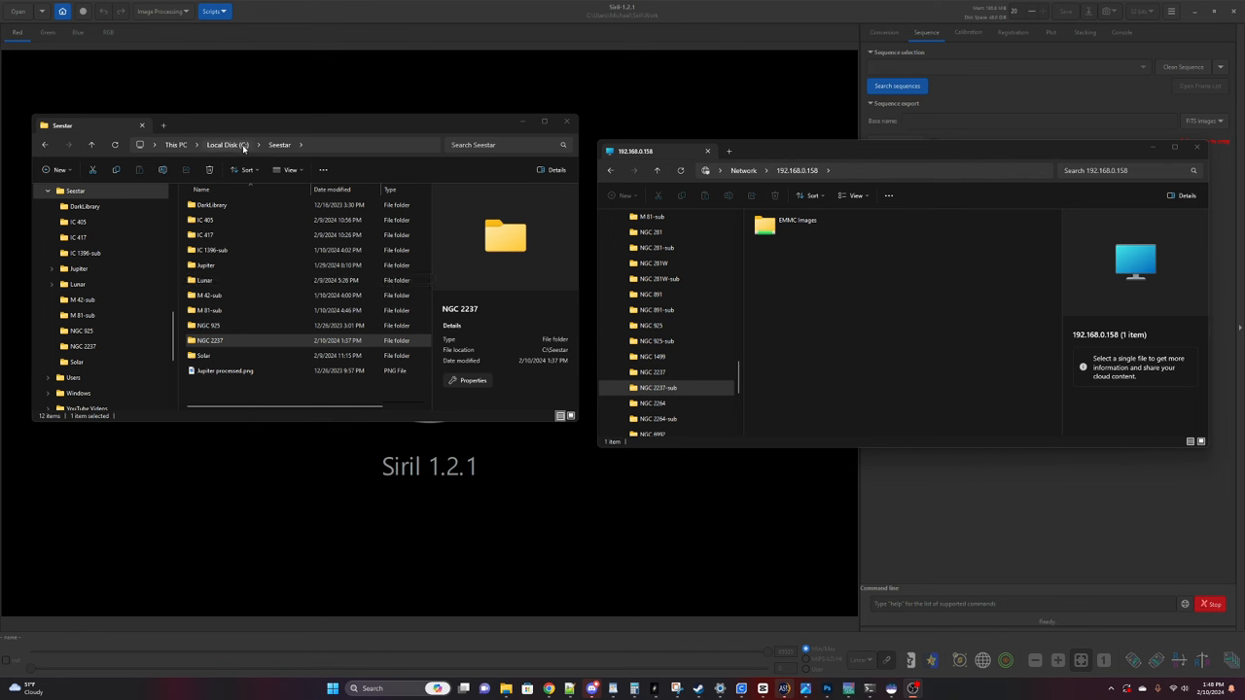
{"action": "mouse_move", "coordinate": [903, 235]}
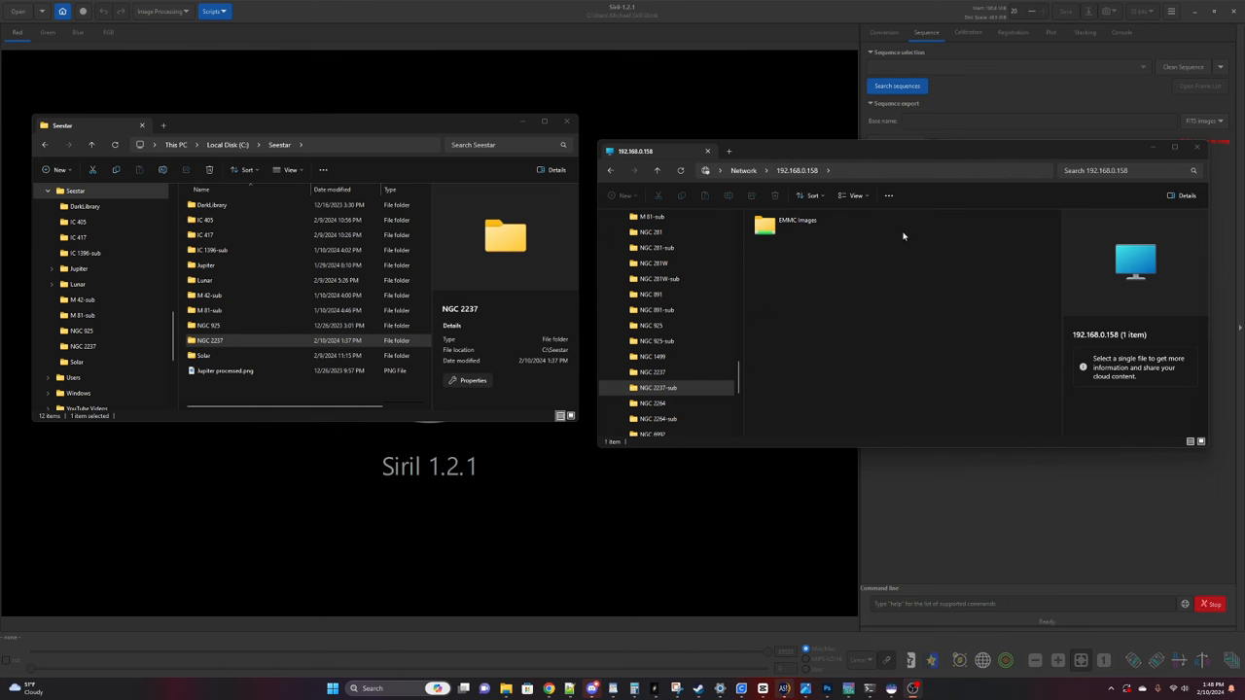
{"action": "mouse_move", "coordinate": [848, 175]}
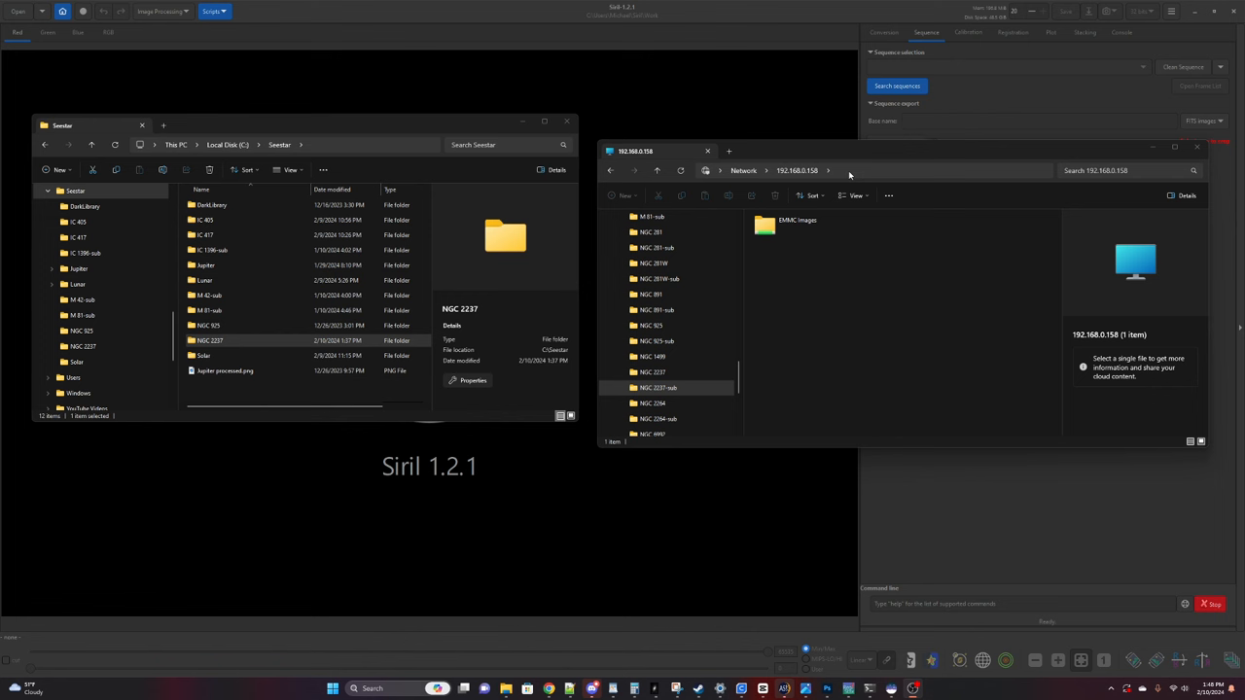
Step: Browse the network share into EMMC Images > MyWorks and select the NGC 2237 sub folder
{"action": "left_click", "coordinate": [851, 171]}
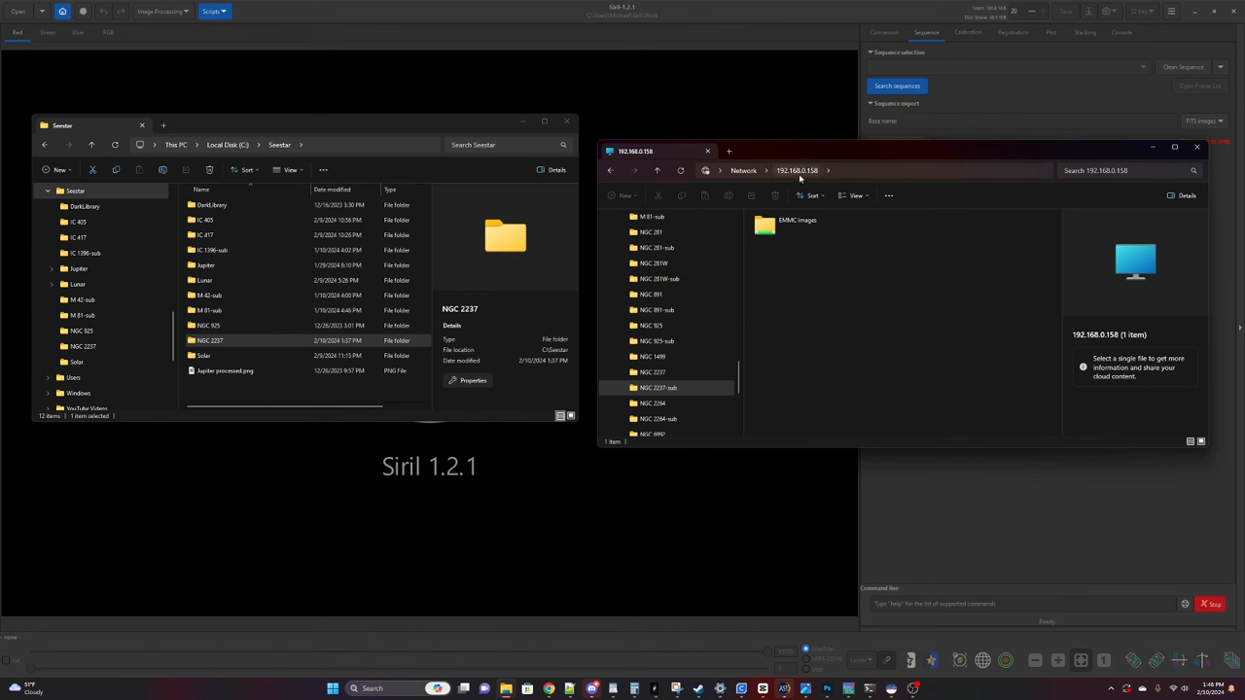
{"action": "mouse_move", "coordinate": [887, 319]}
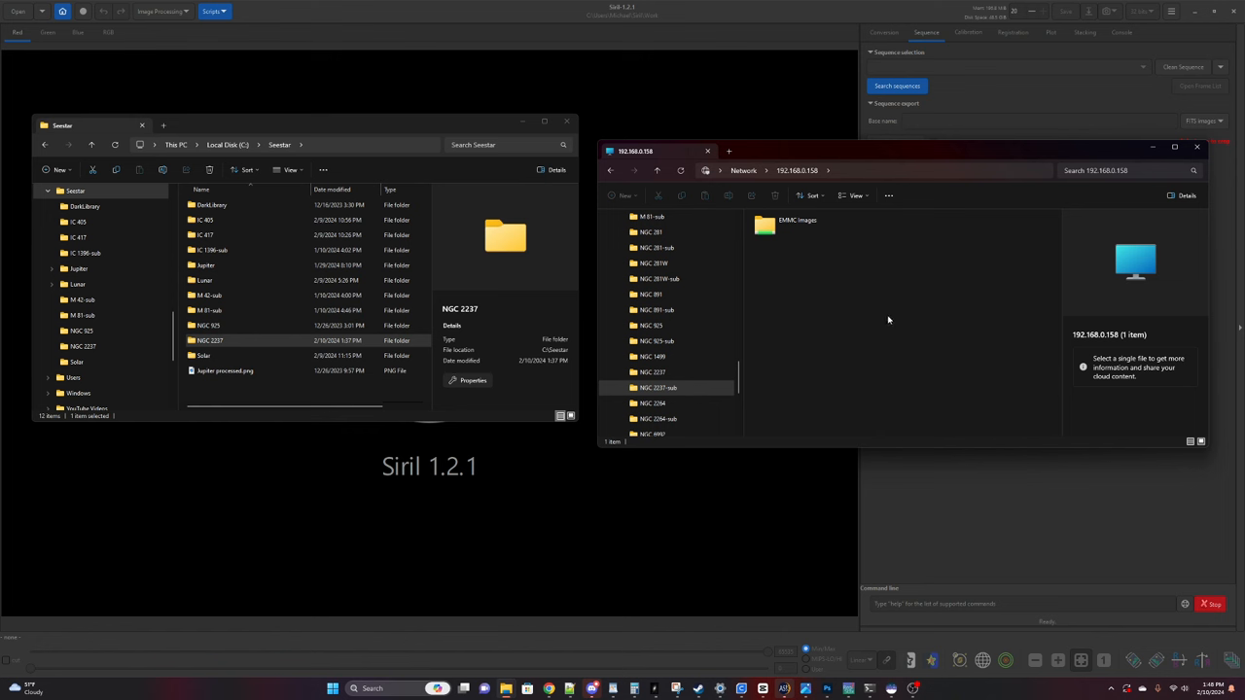
{"action": "double_click", "coordinate": [794, 222]}
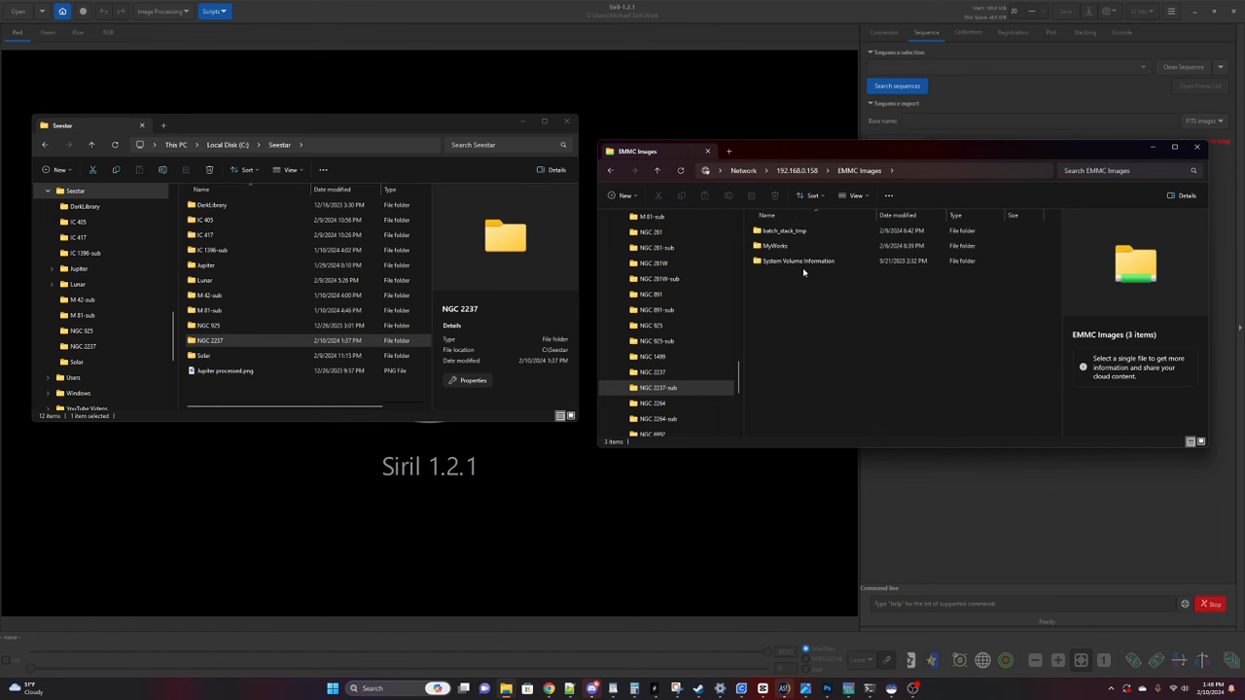
{"action": "double_click", "coordinate": [774, 245]}
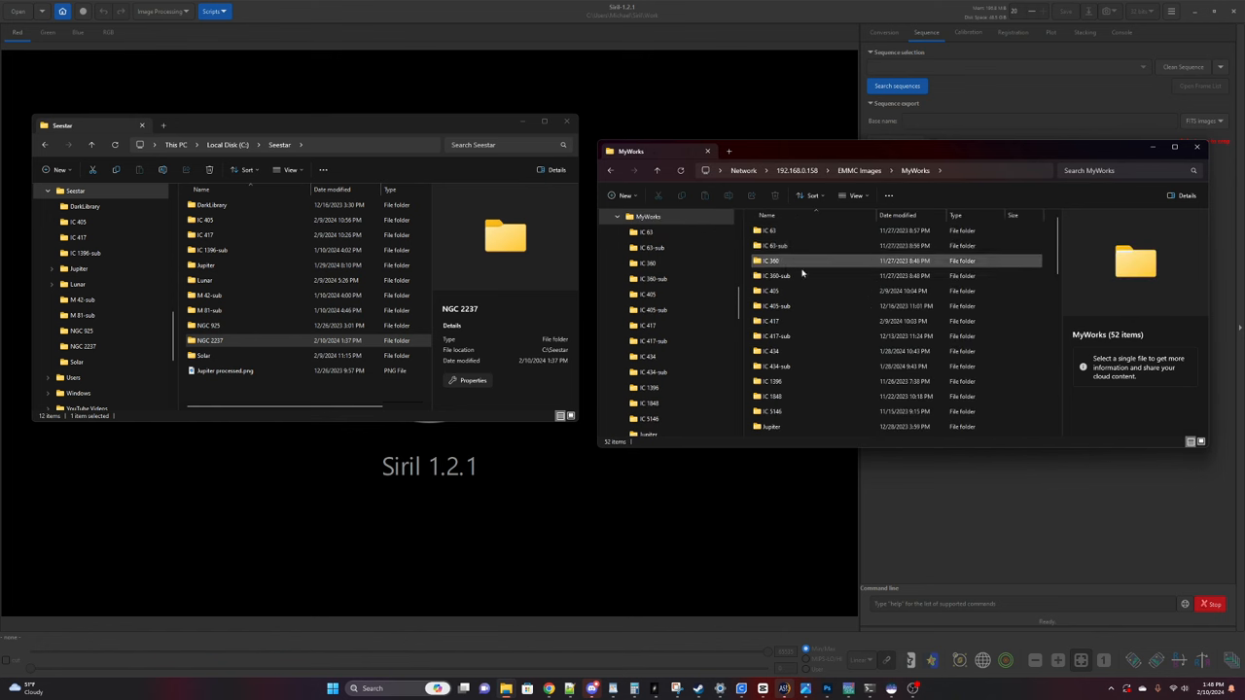
{"action": "scroll", "scroll_direction": "down", "scroll_amount": 3}
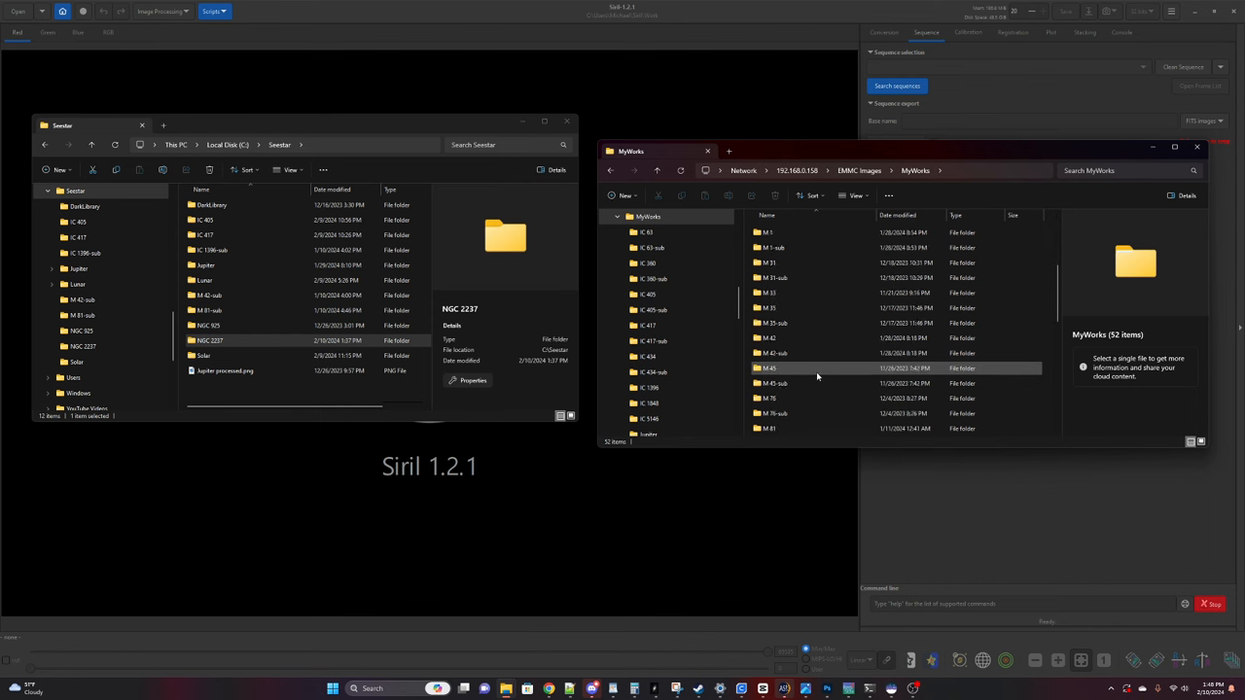
{"action": "scroll", "scroll_direction": "down", "scroll_amount": 3}
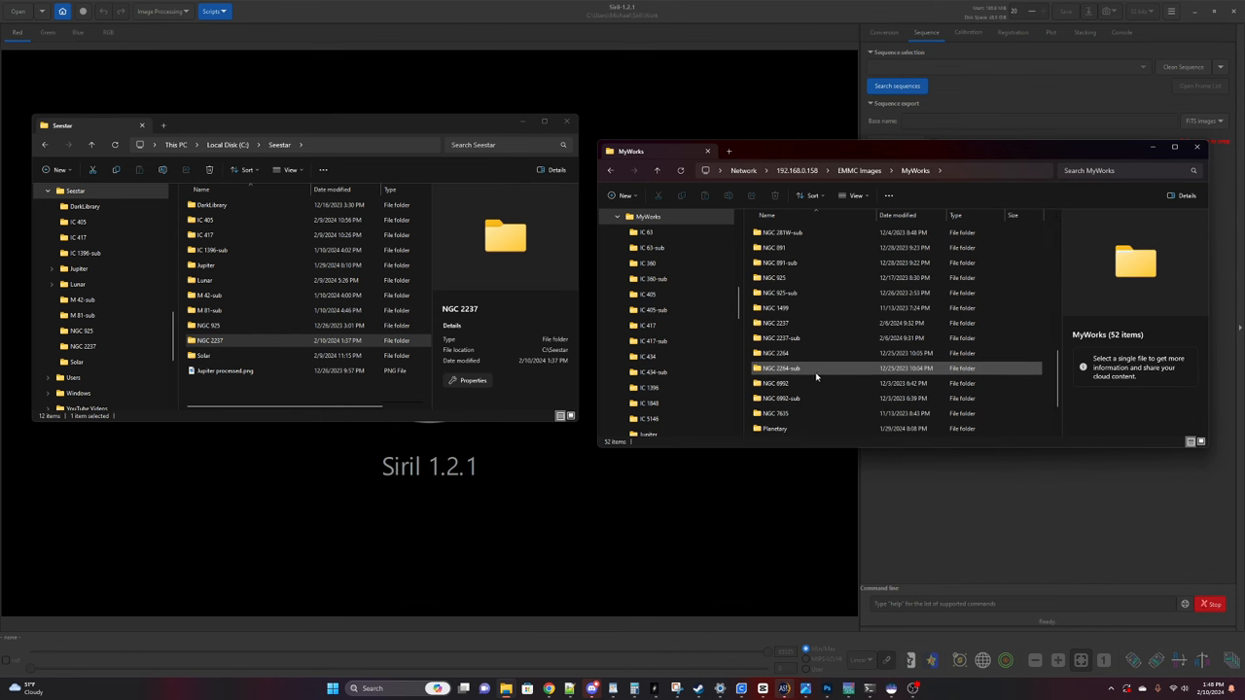
{"action": "mouse_move", "coordinate": [825, 368]}
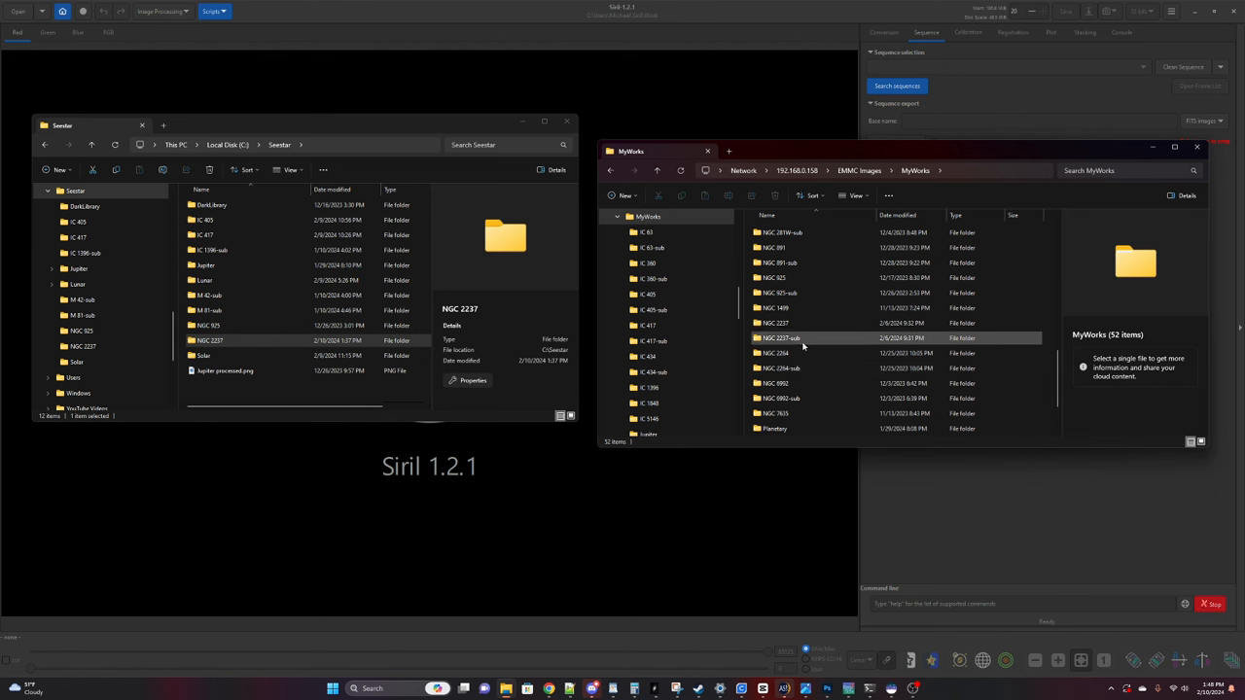
{"action": "mouse_move", "coordinate": [801, 338]}
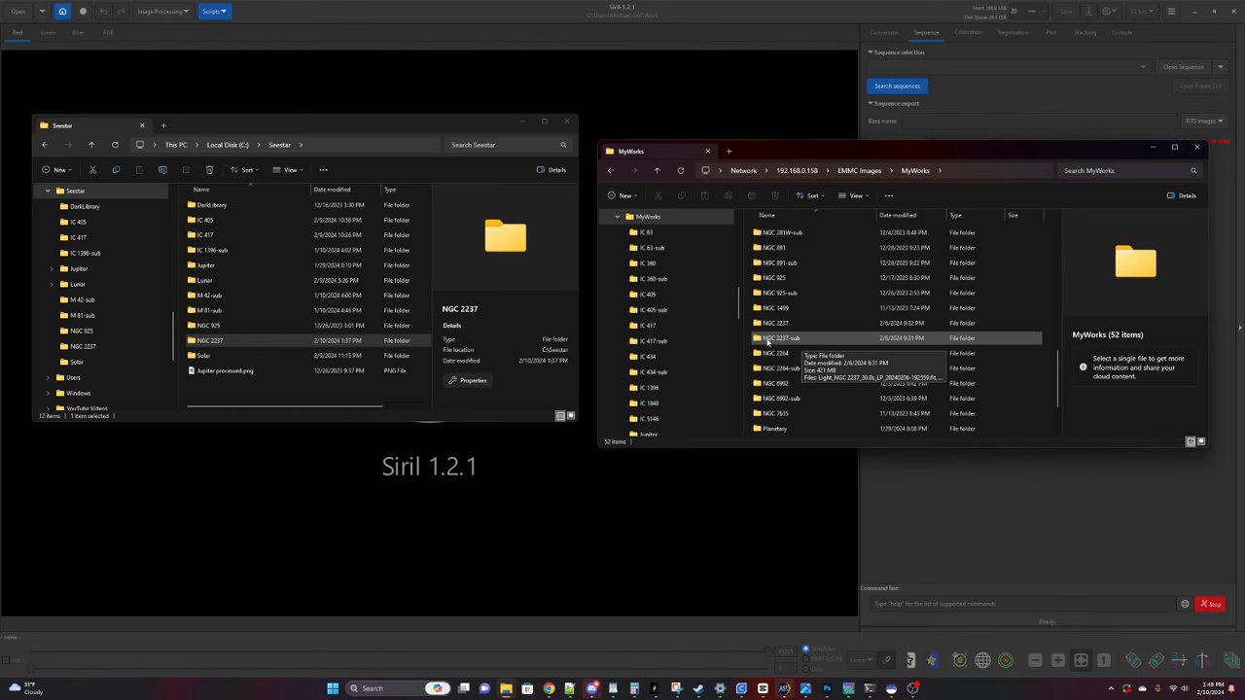
{"action": "mouse_move", "coordinate": [807, 342]}
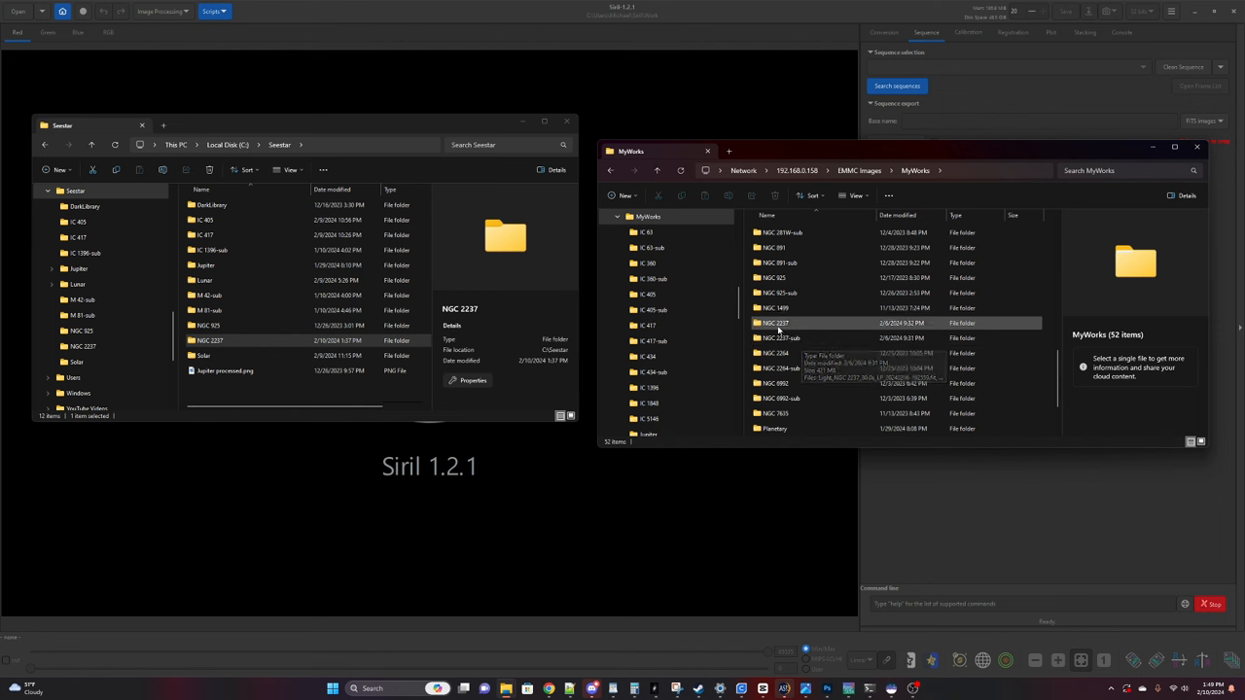
{"action": "left_click", "coordinate": [778, 323]}
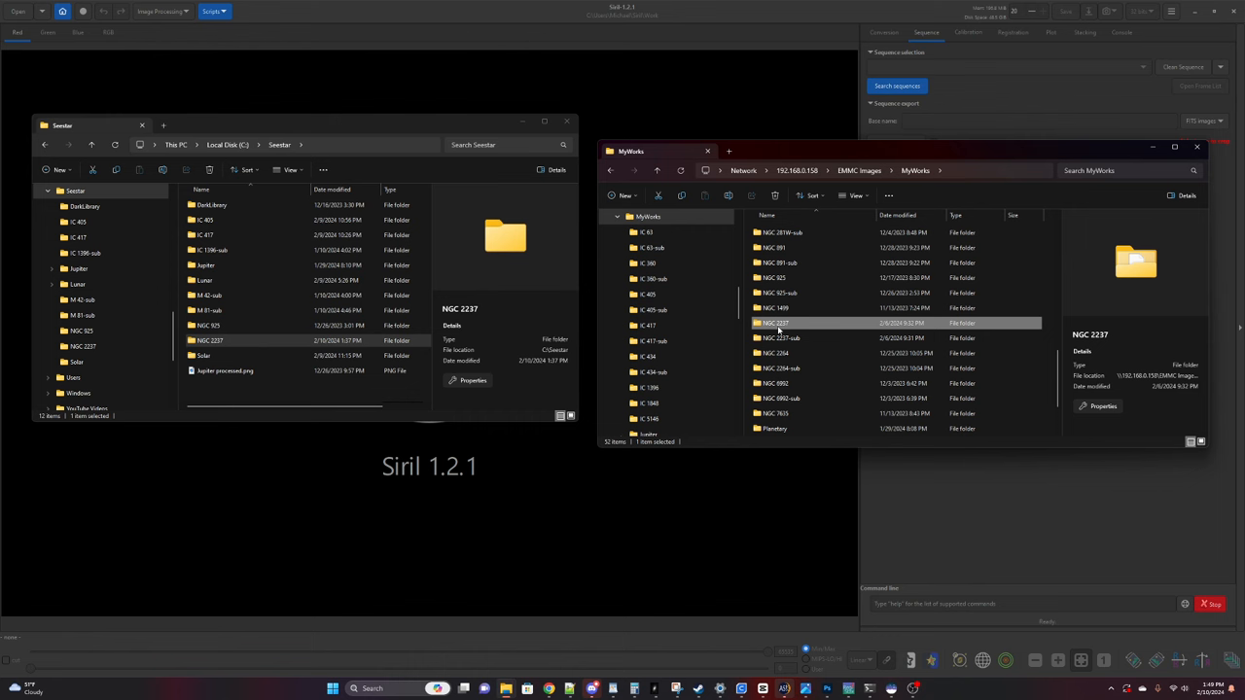
Step: Search the NGC 2237 sub folder for .fit files and select one of the light frames found
{"action": "double_click", "coordinate": [774, 322]}
{"action": "type", "text": ".fit"}
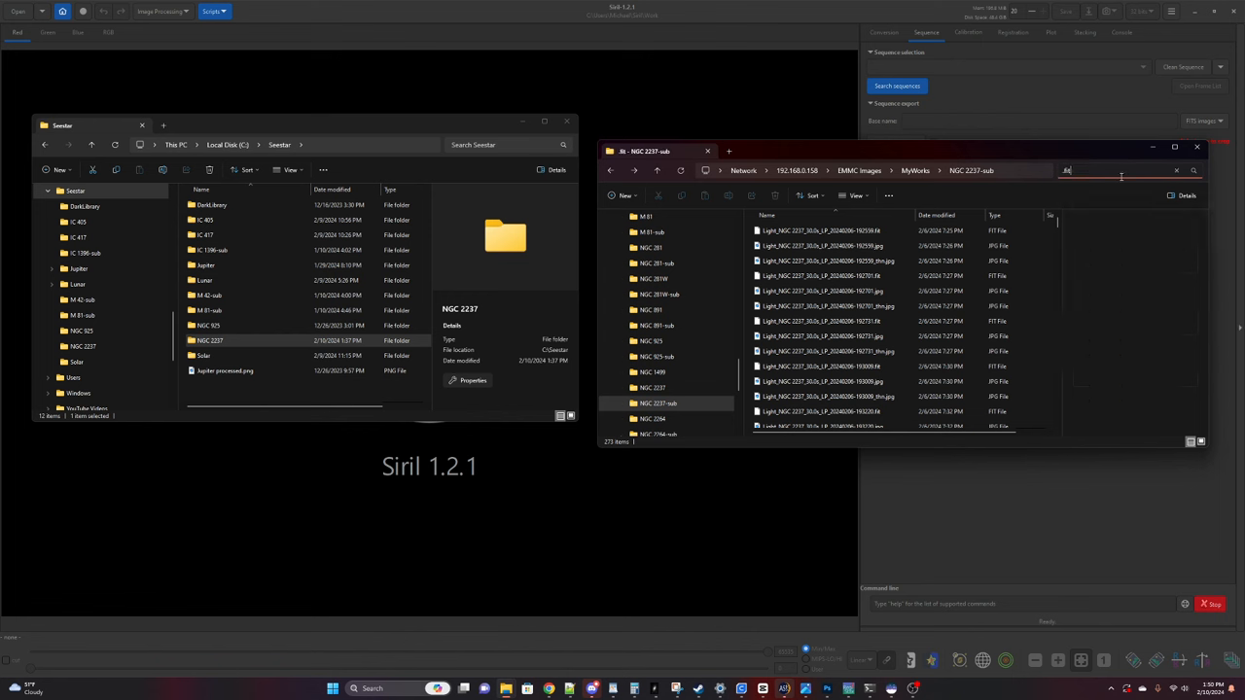
{"action": "key", "text": "Enter"}
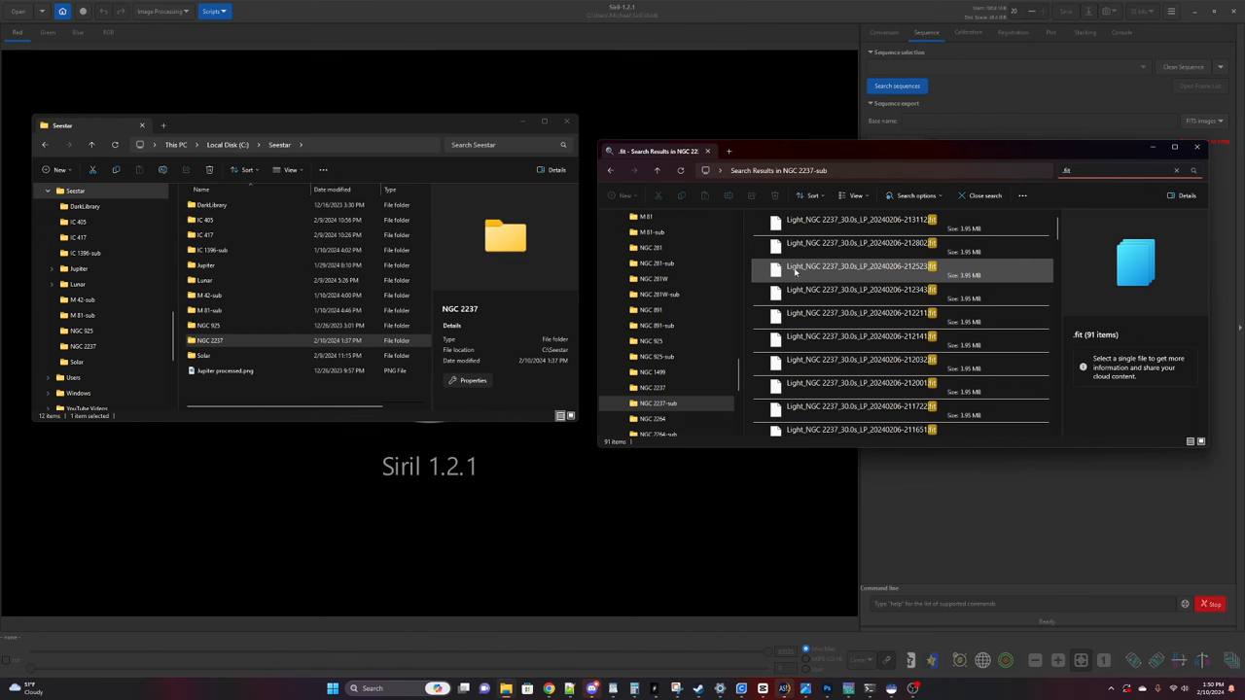
{"action": "left_click", "coordinate": [855, 266]}
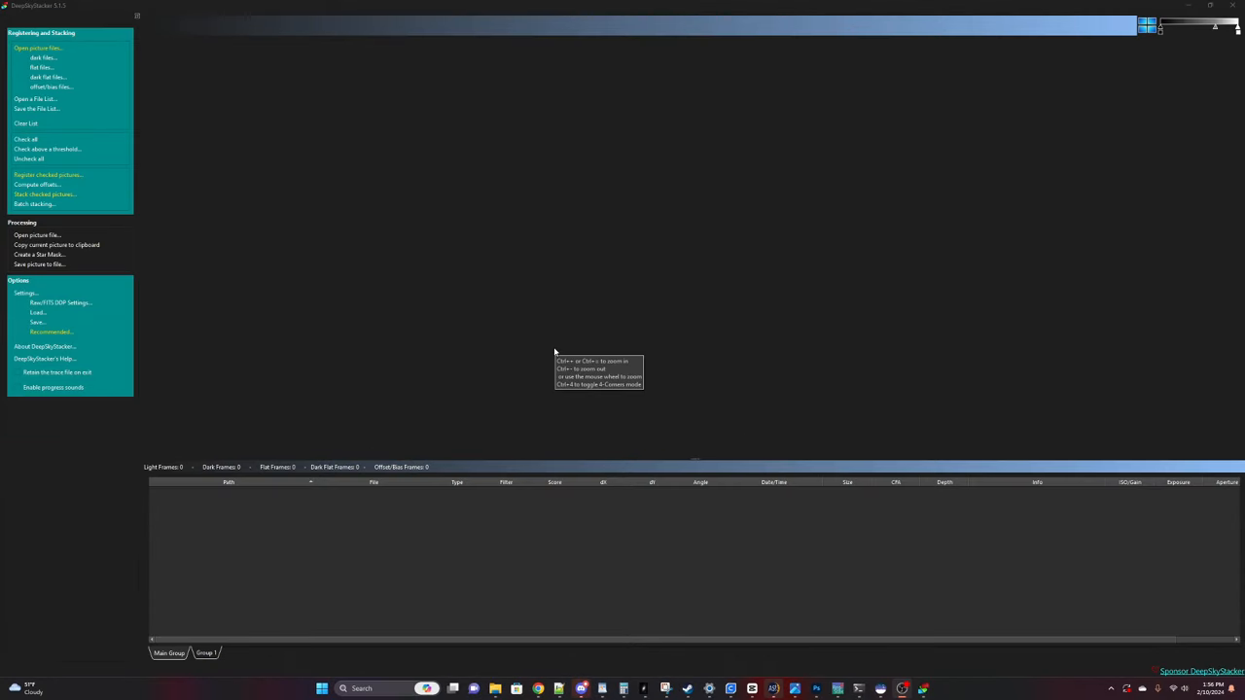
{"action": "mouse_move", "coordinate": [533, 292]}
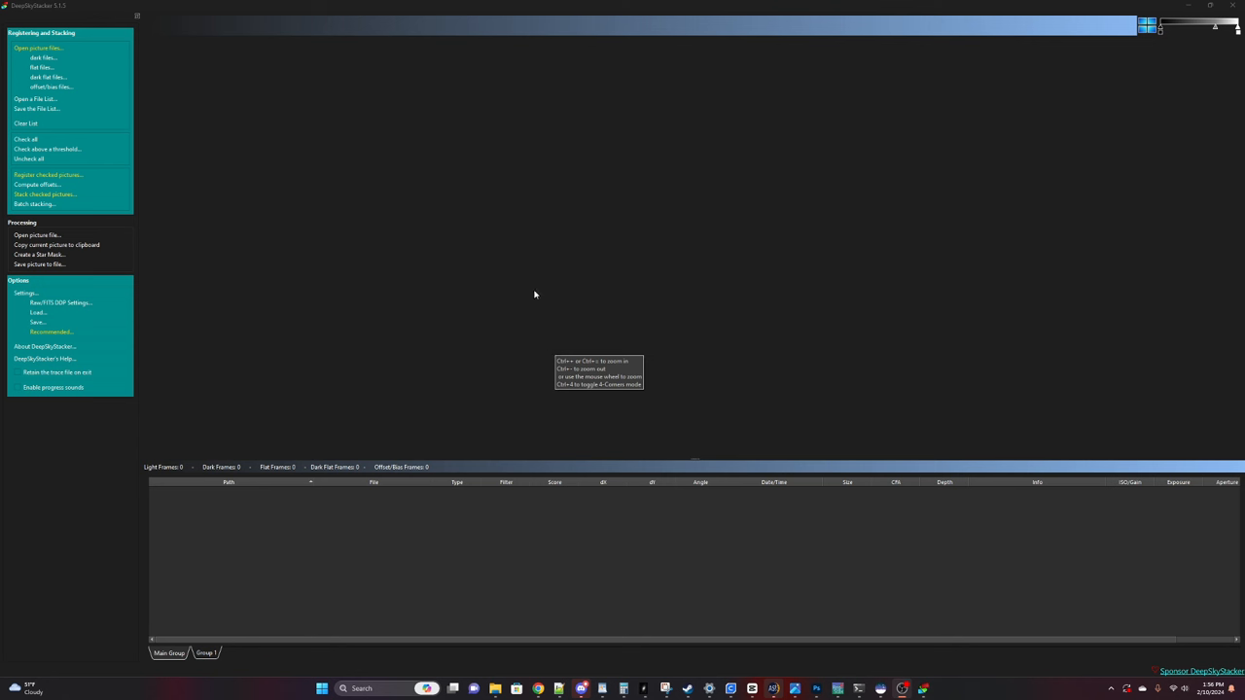
{"action": "mouse_move", "coordinate": [383, 183]}
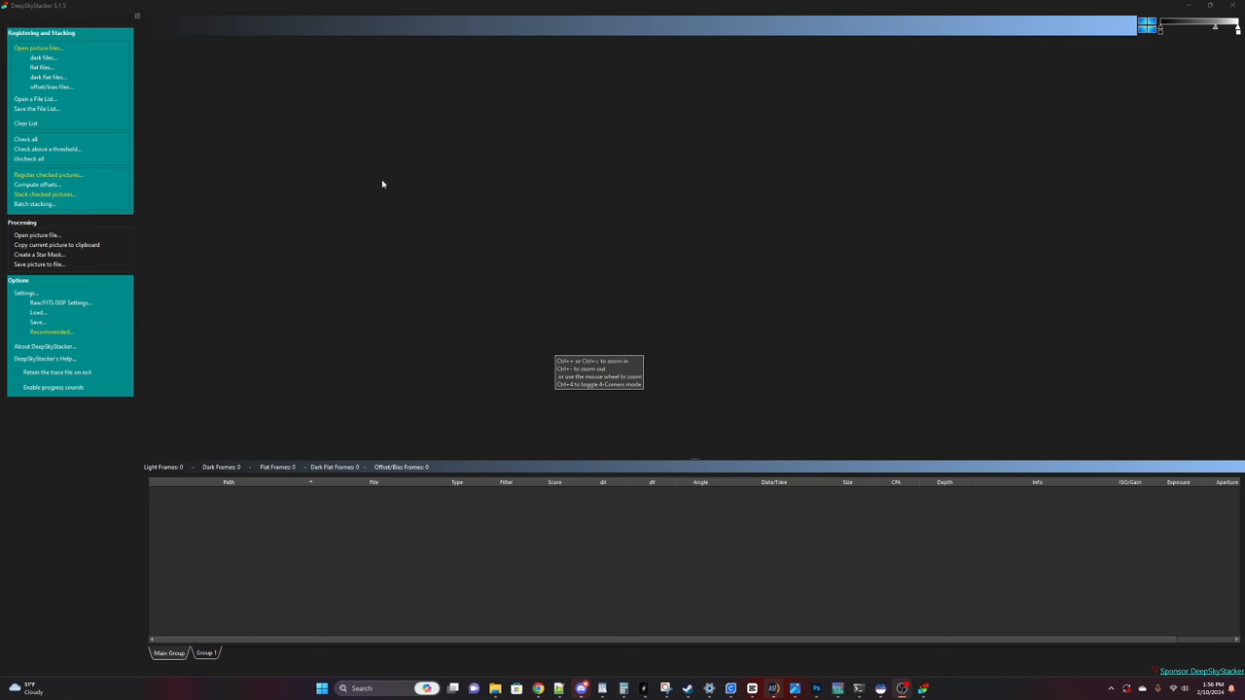
{"action": "mouse_move", "coordinate": [78, 237]}
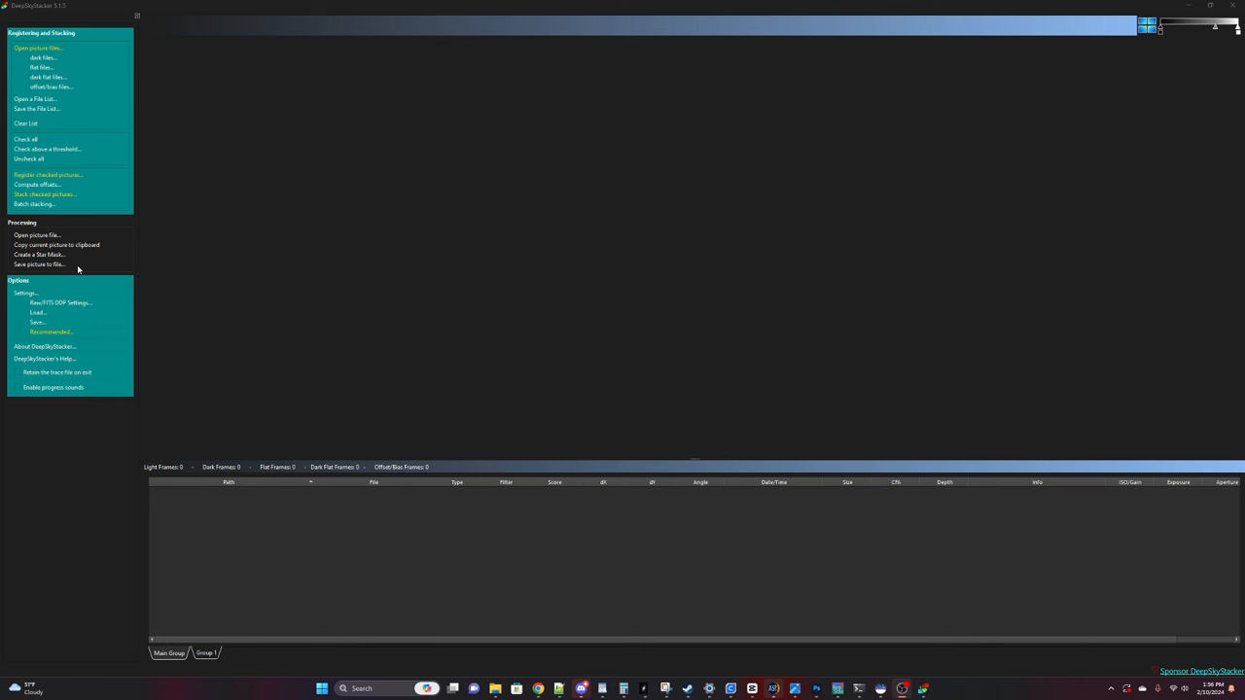
{"action": "mouse_move", "coordinate": [82, 58]}
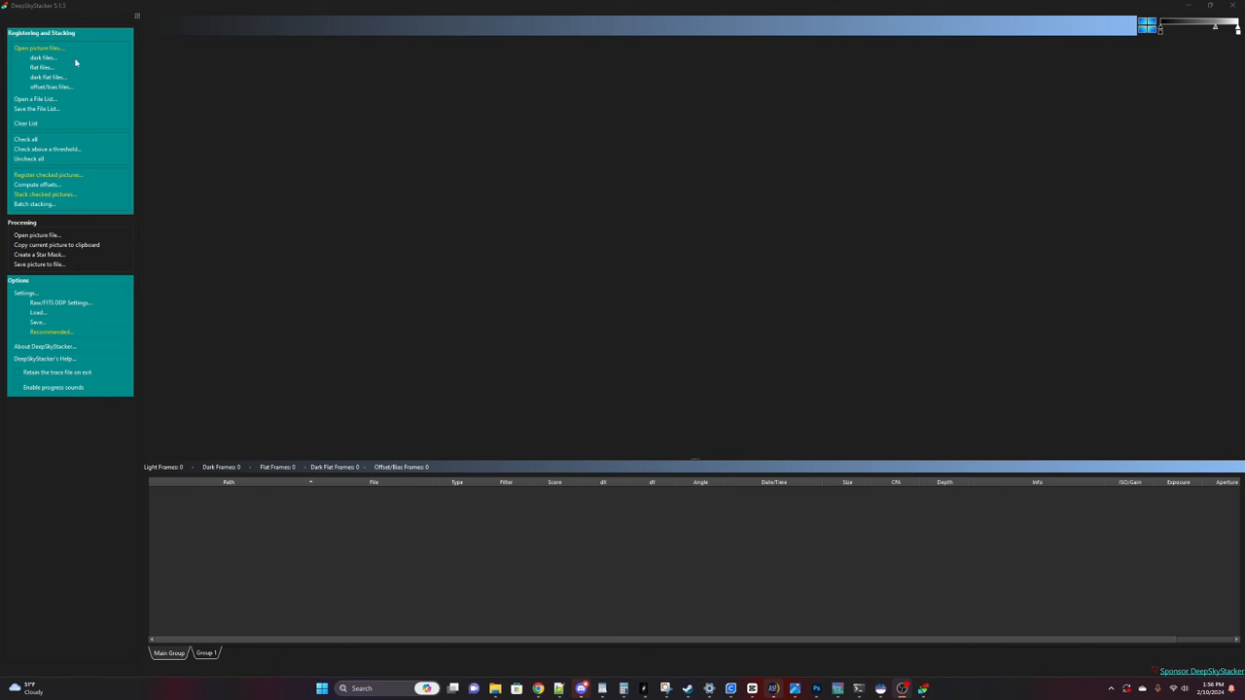
{"action": "mouse_move", "coordinate": [378, 222]}
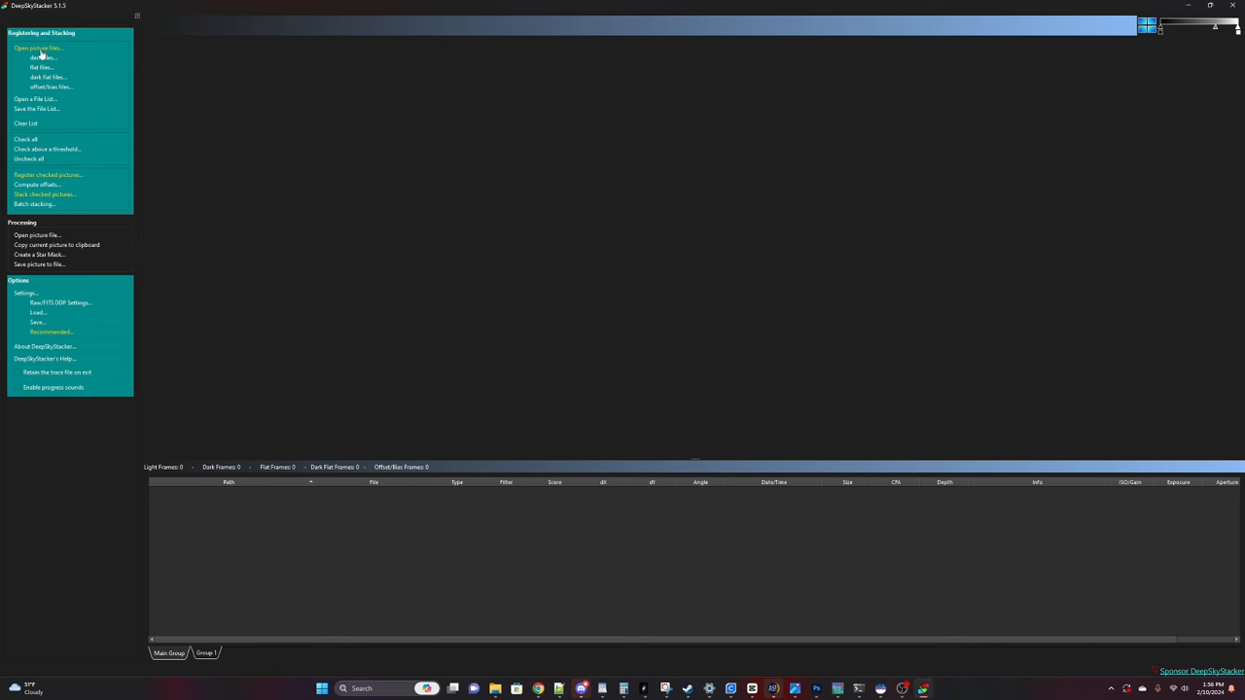
Step: Add the NGC 2237 .fit light frames to the Light Frames list via Open picture files
{"action": "left_click", "coordinate": [31, 43]}
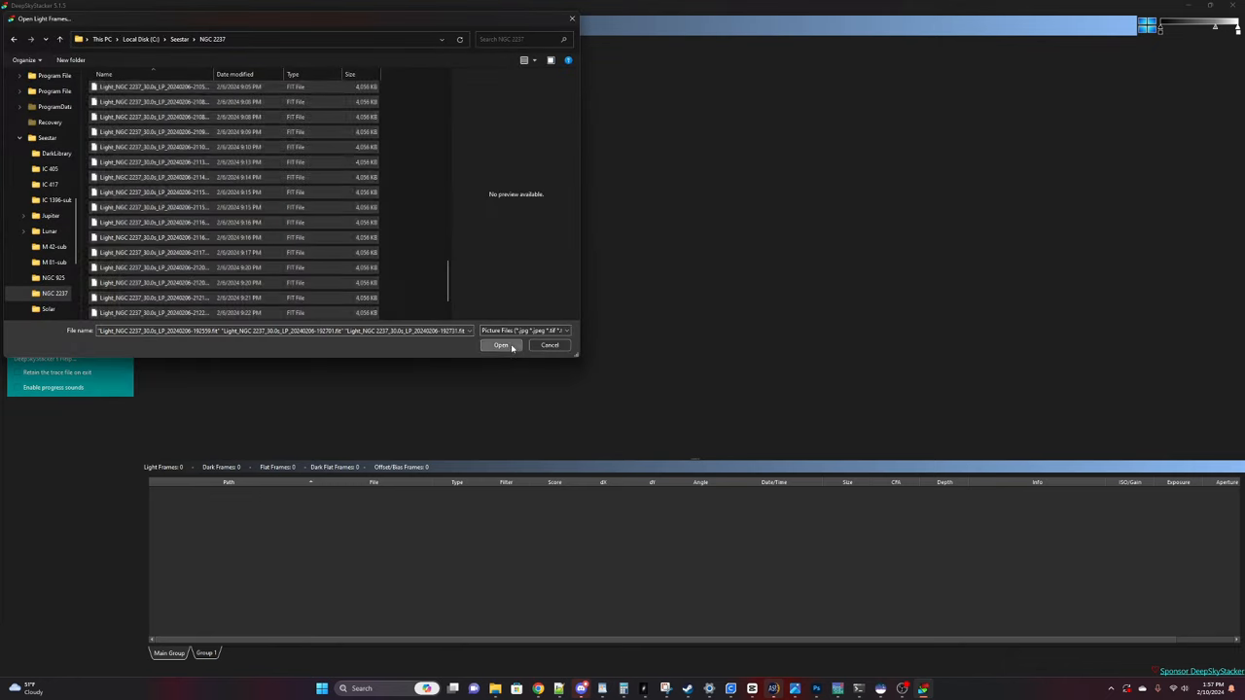
{"action": "left_click", "coordinate": [500, 346]}
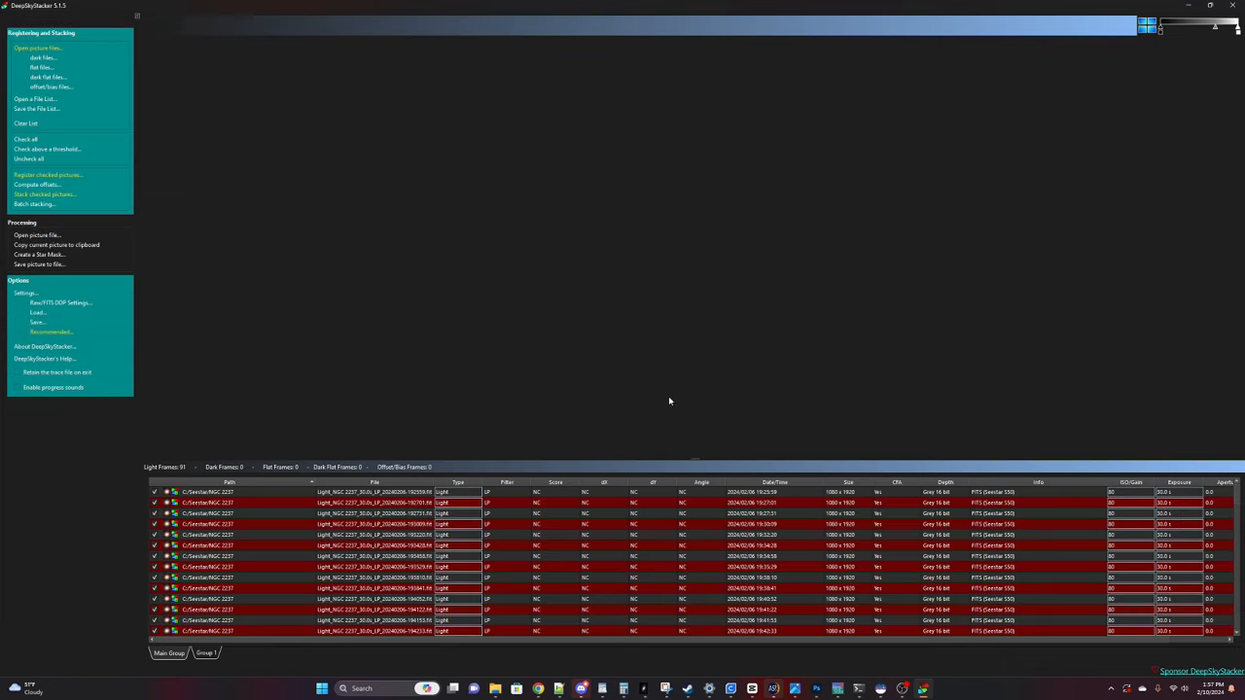
{"action": "mouse_move", "coordinate": [684, 472]}
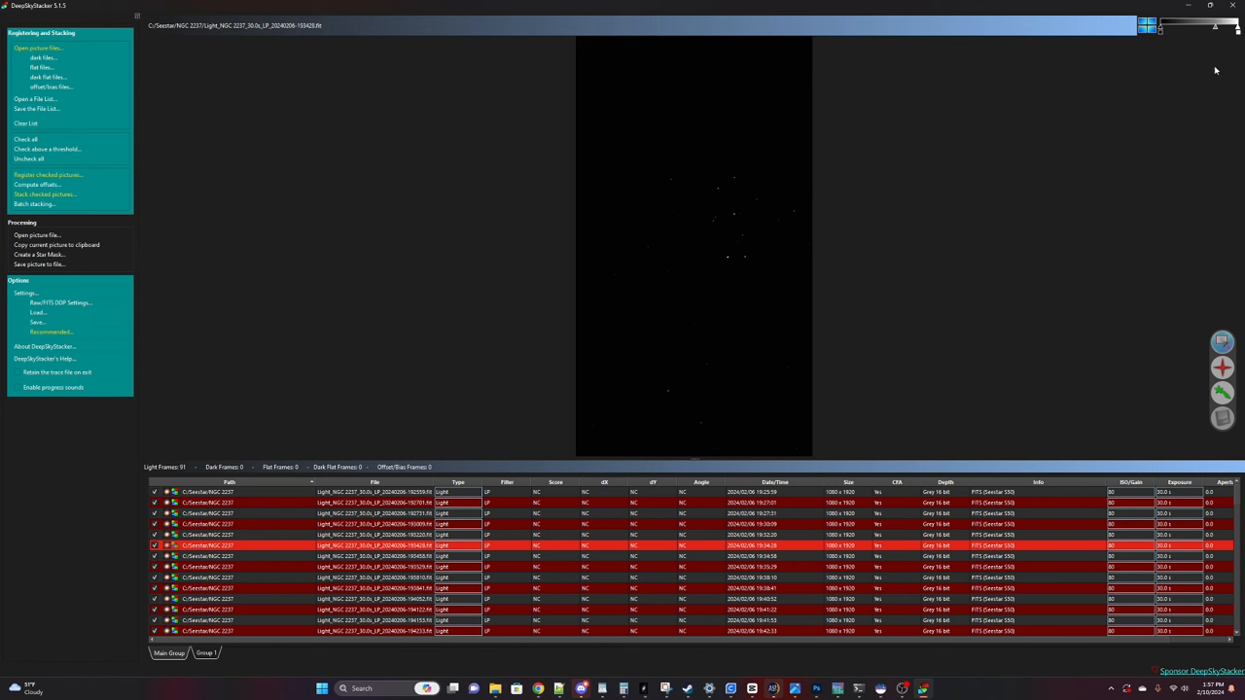
{"action": "mouse_move", "coordinate": [1206, 56]}
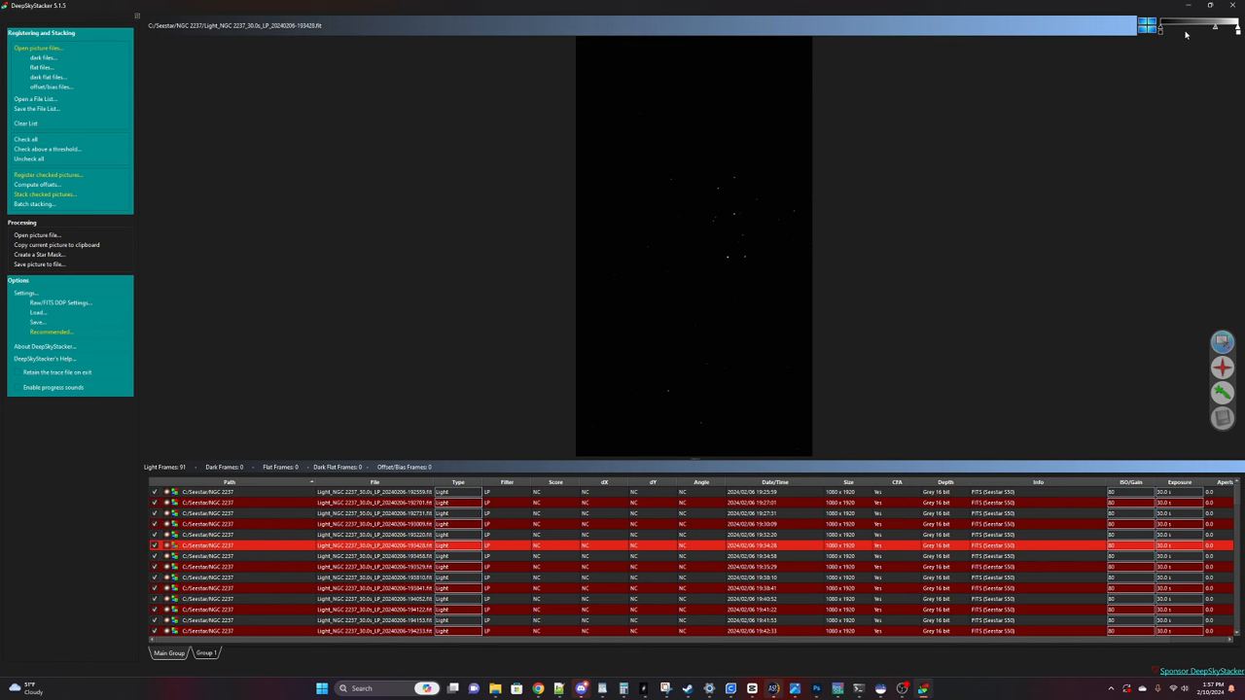
{"action": "mouse_move", "coordinate": [1202, 85]}
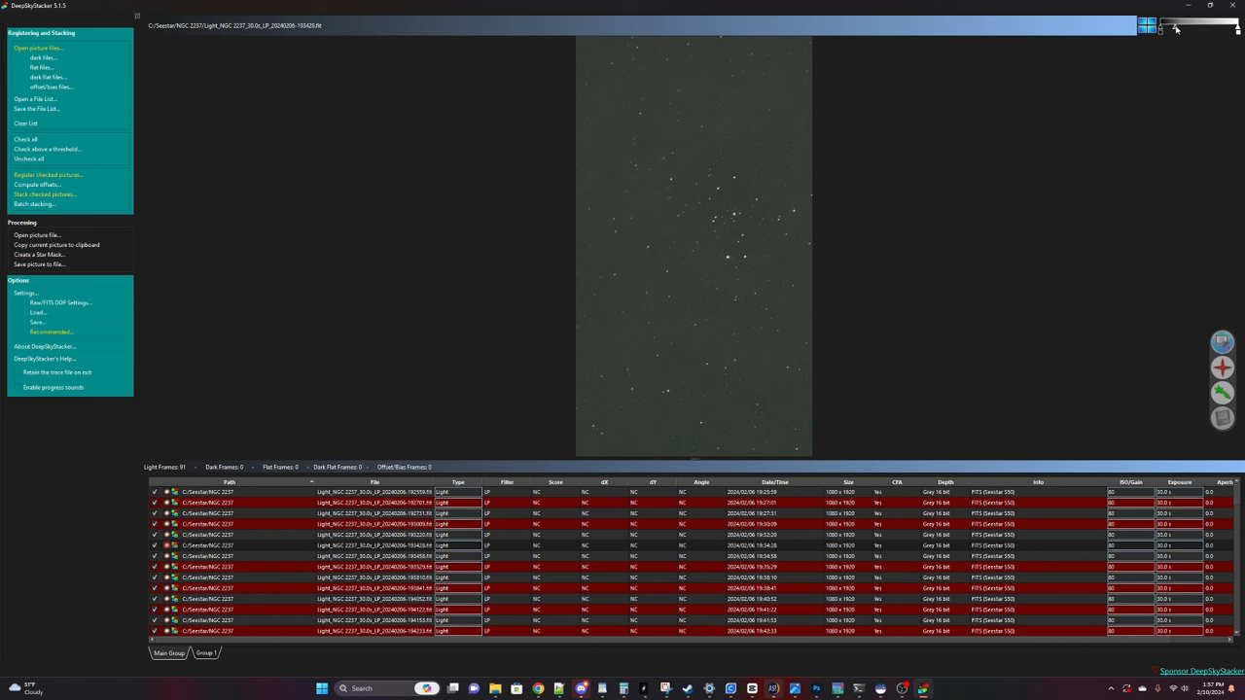
{"action": "mouse_move", "coordinate": [1163, 30]}
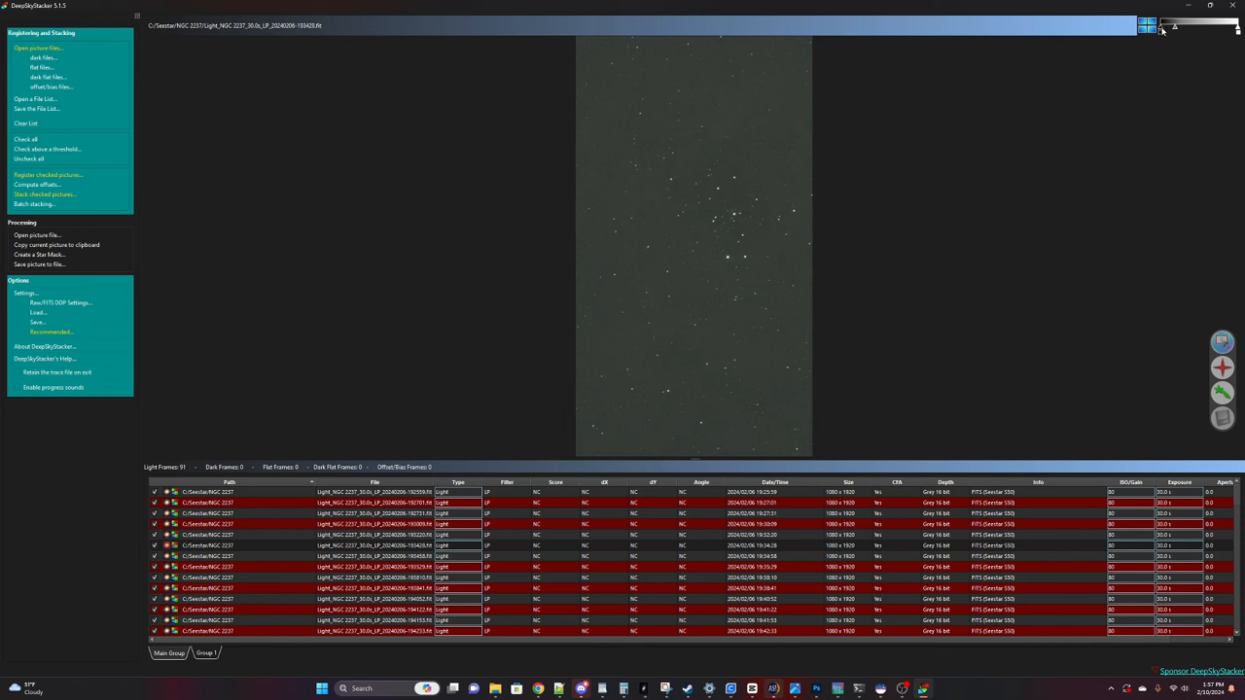
{"action": "mouse_move", "coordinate": [1163, 47]}
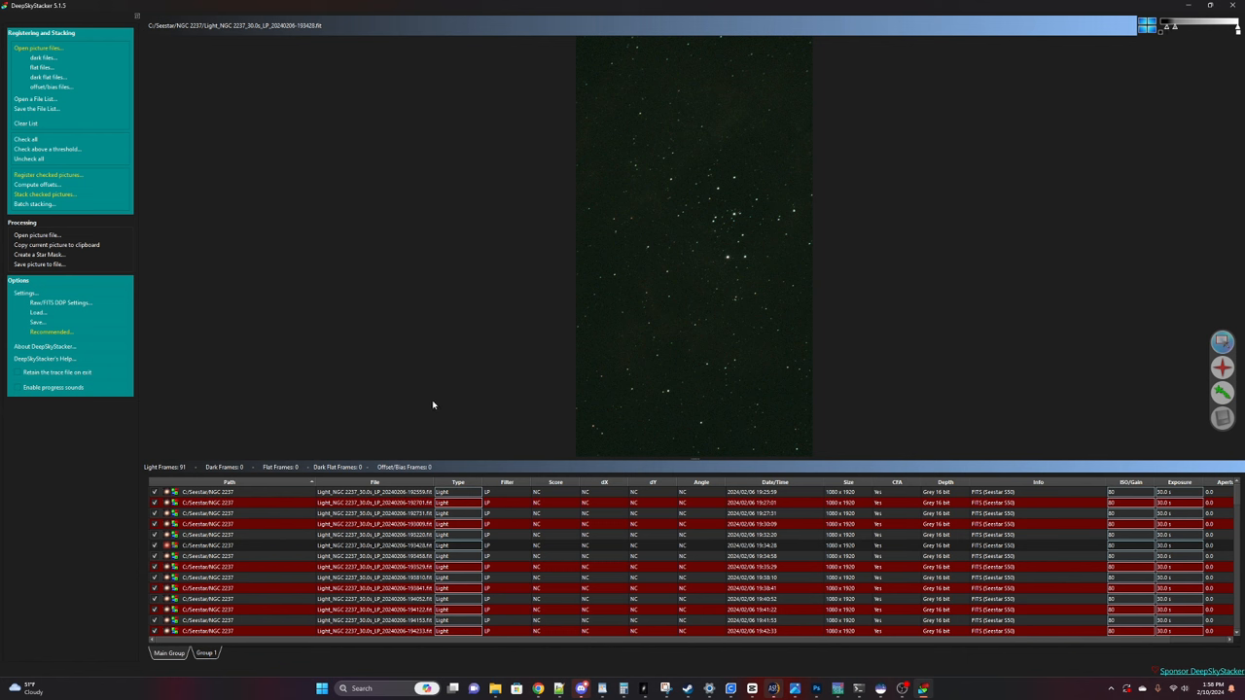
{"action": "mouse_move", "coordinate": [560, 150]}
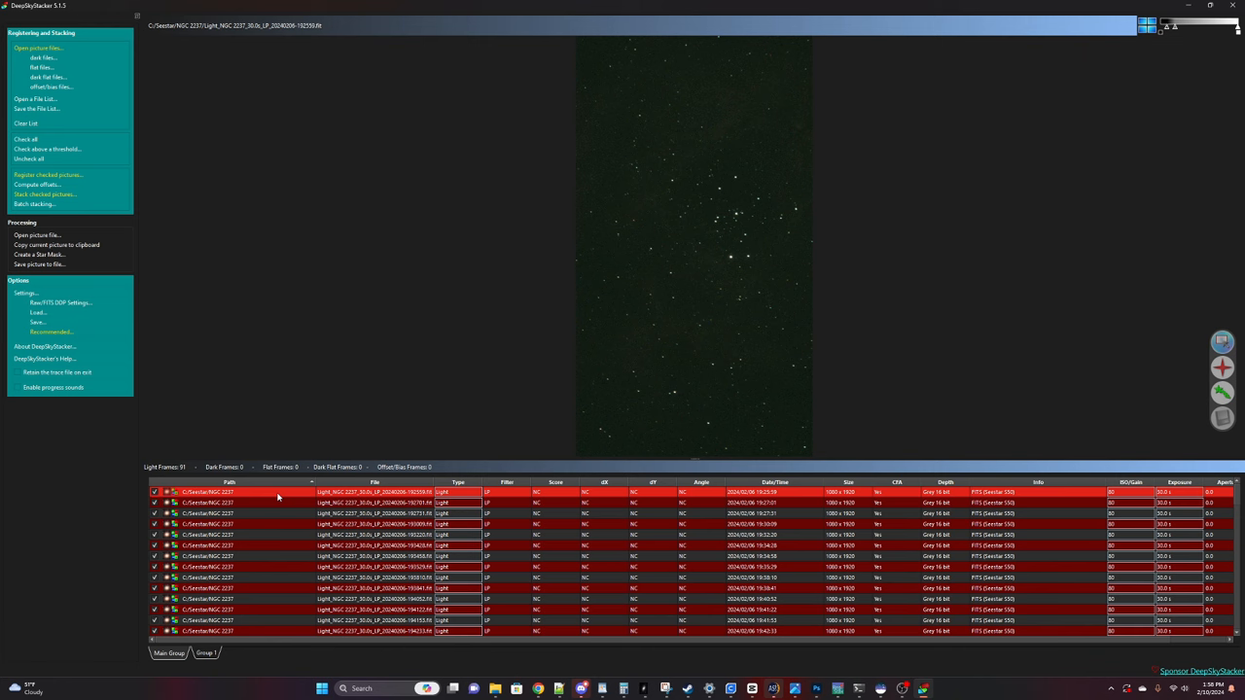
{"action": "left_click", "coordinate": [278, 498]}
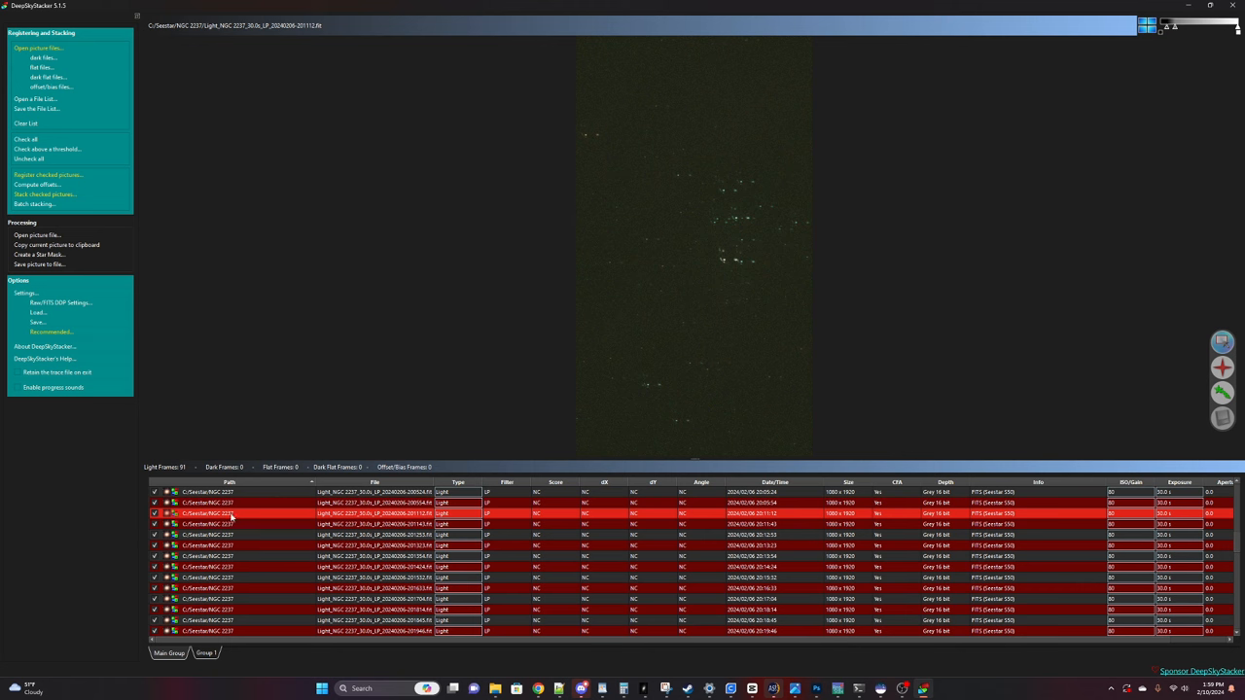
{"action": "left_click", "coordinate": [151, 517]}
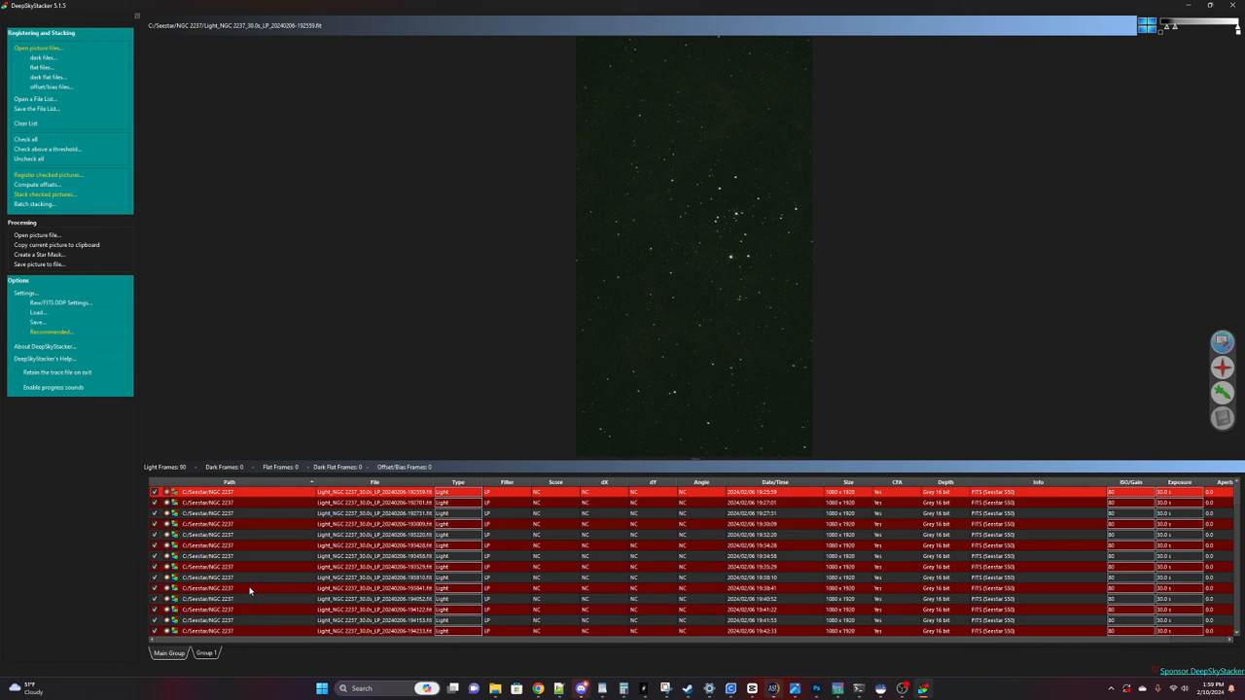
{"action": "mouse_move", "coordinate": [365, 323]}
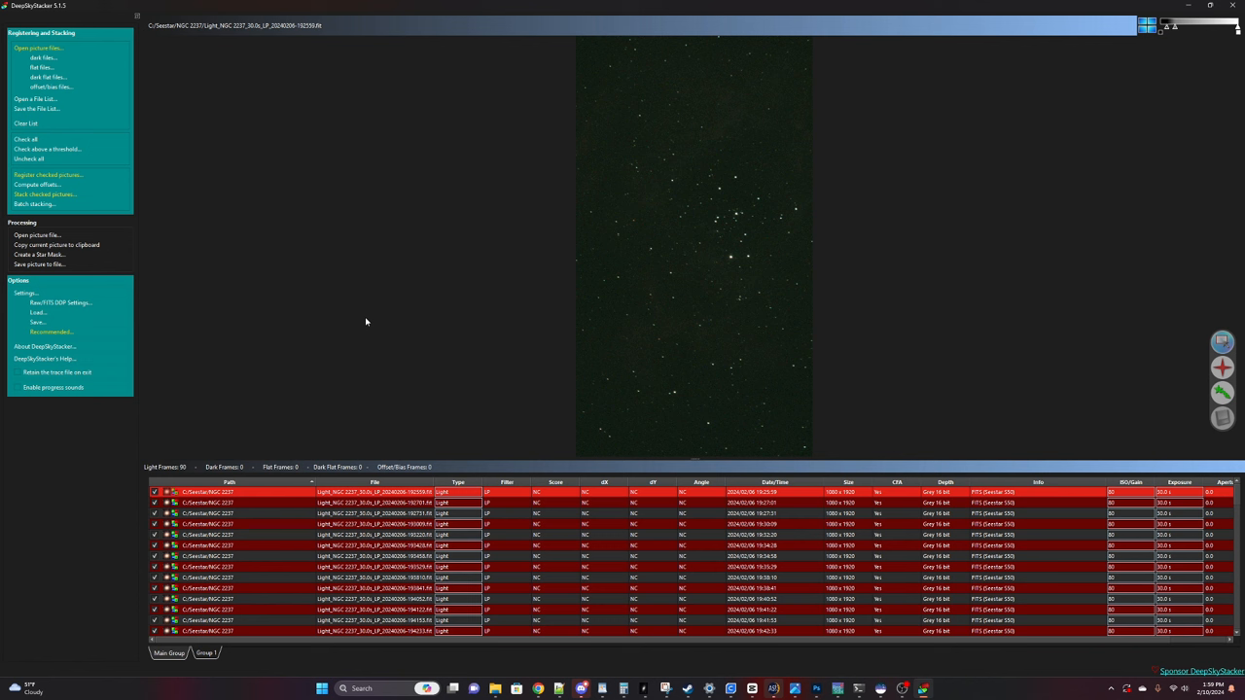
{"action": "mouse_move", "coordinate": [367, 317]}
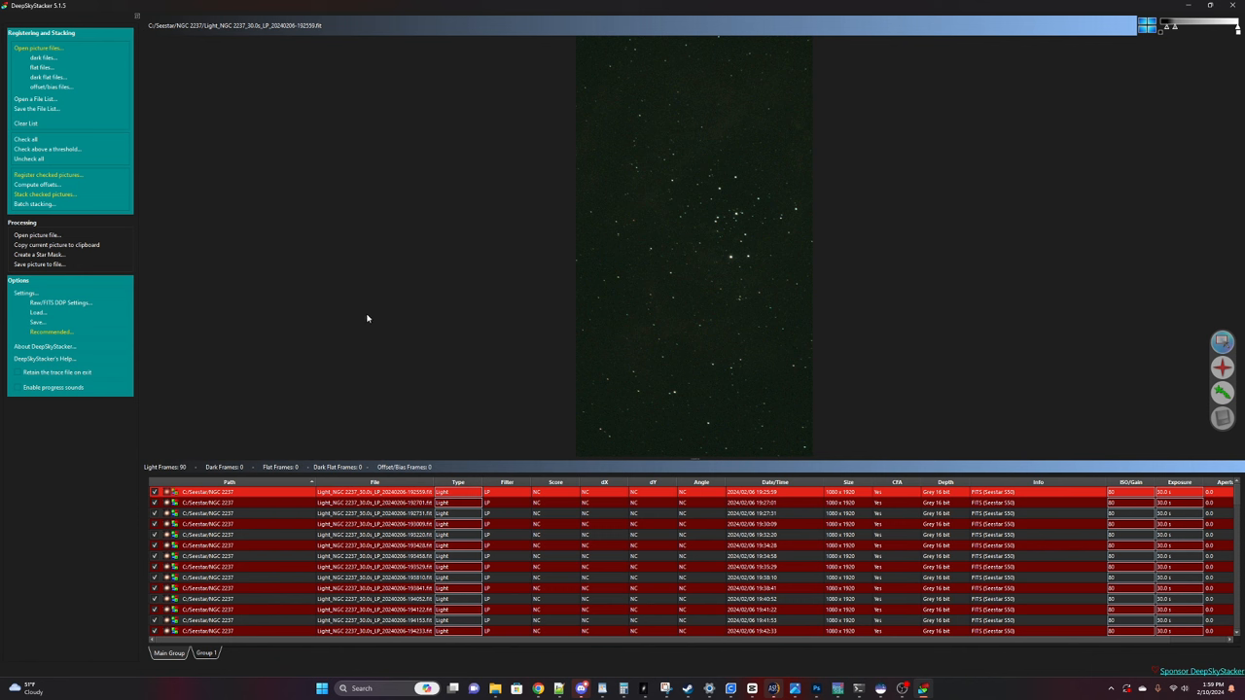
{"action": "mouse_move", "coordinate": [364, 315]}
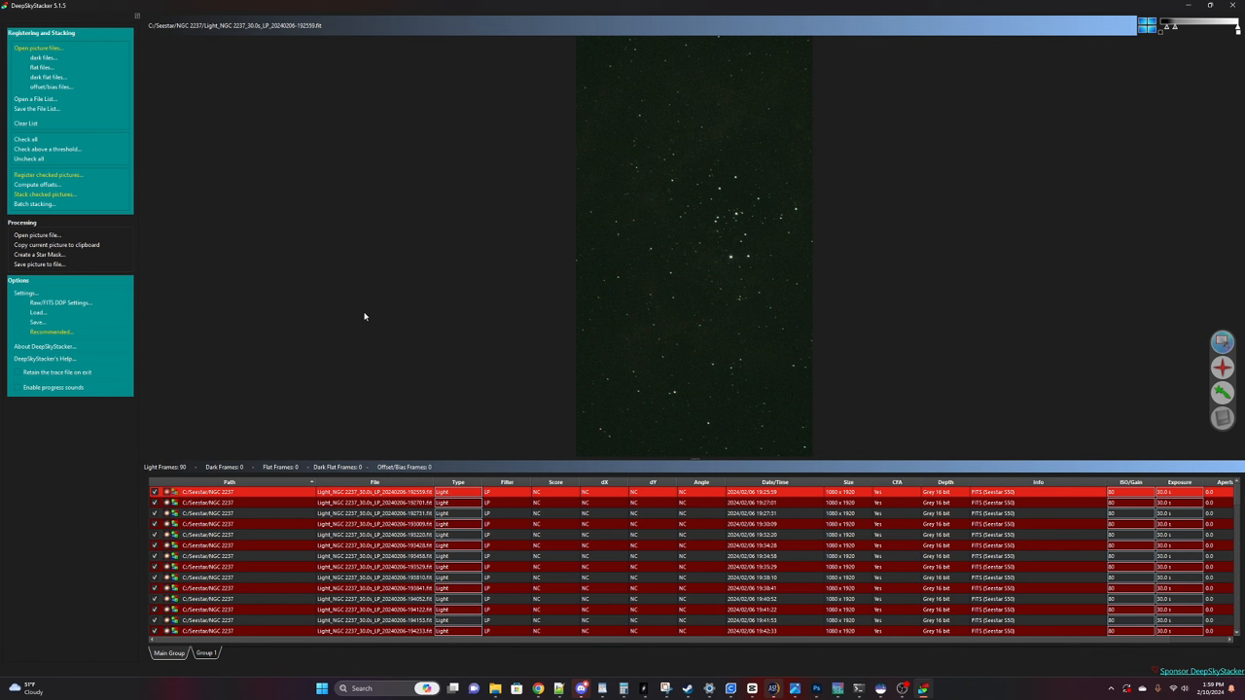
{"action": "mouse_move", "coordinate": [109, 92]}
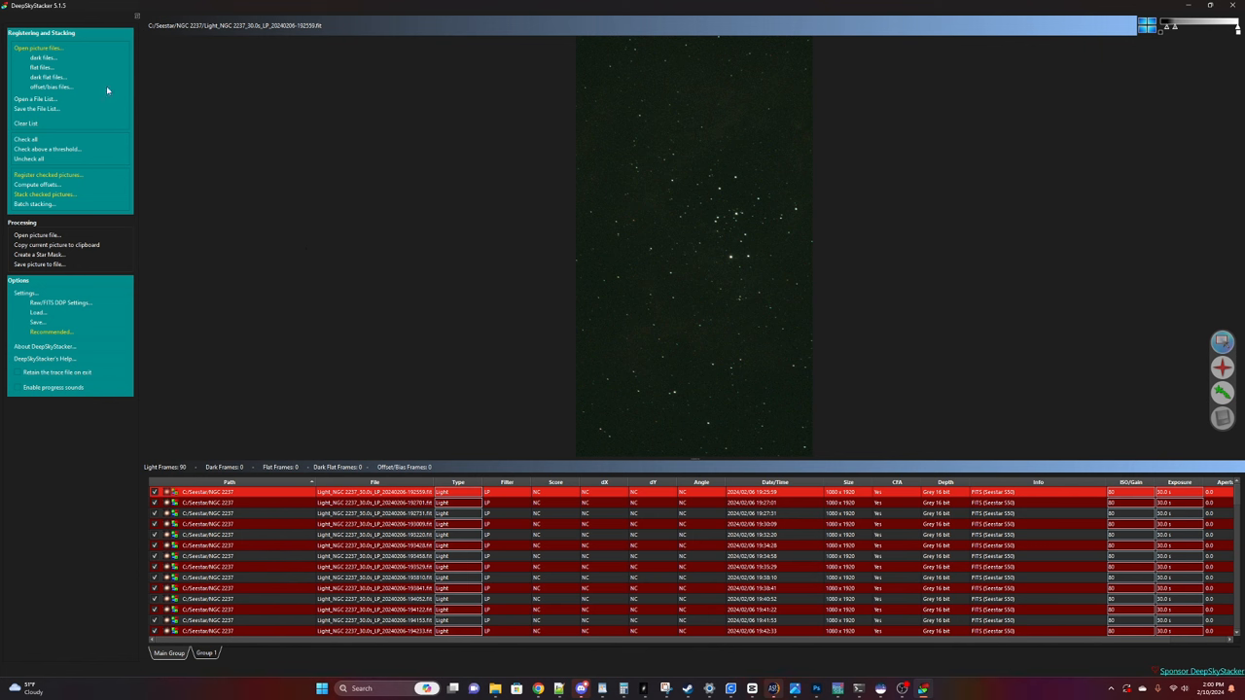
{"action": "mouse_move", "coordinate": [60, 60]}
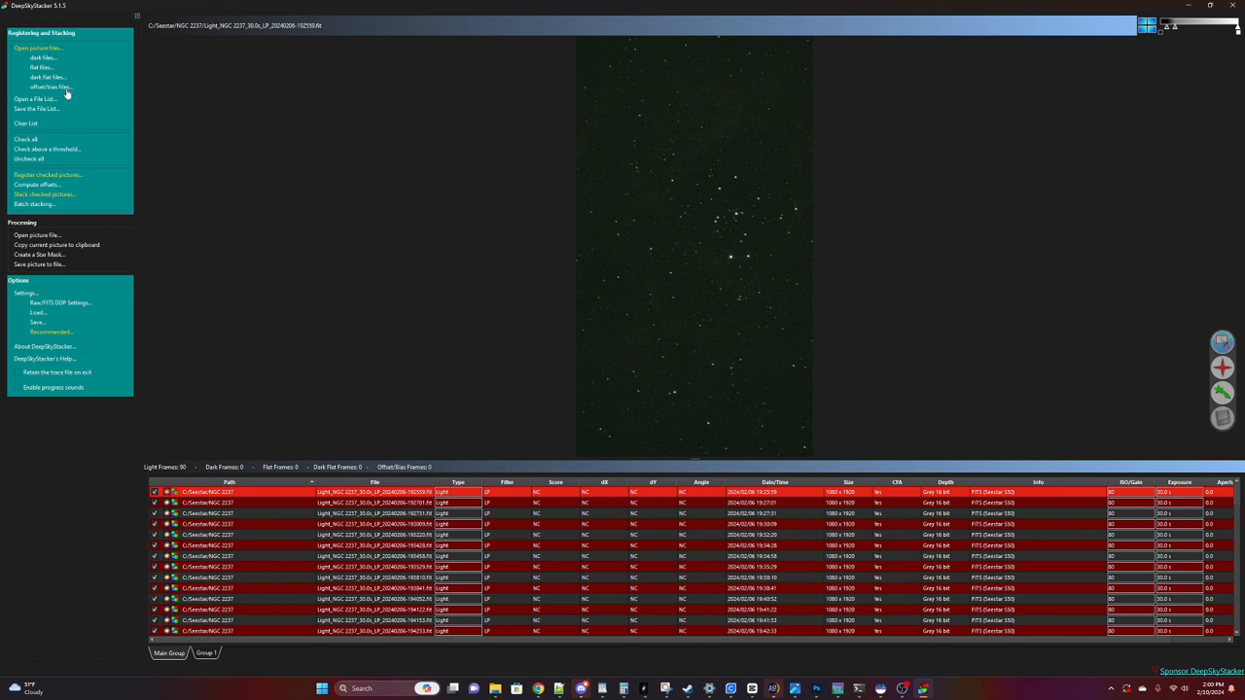
{"action": "mouse_move", "coordinate": [78, 109]}
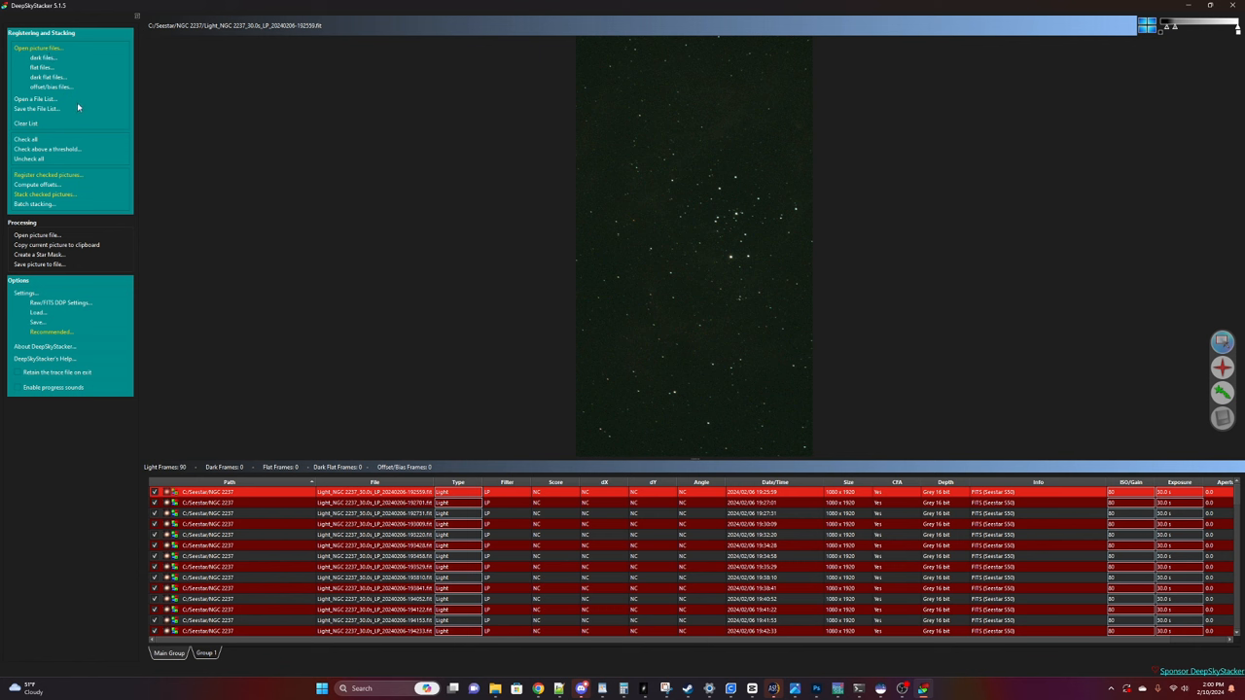
{"action": "mouse_move", "coordinate": [503, 307]}
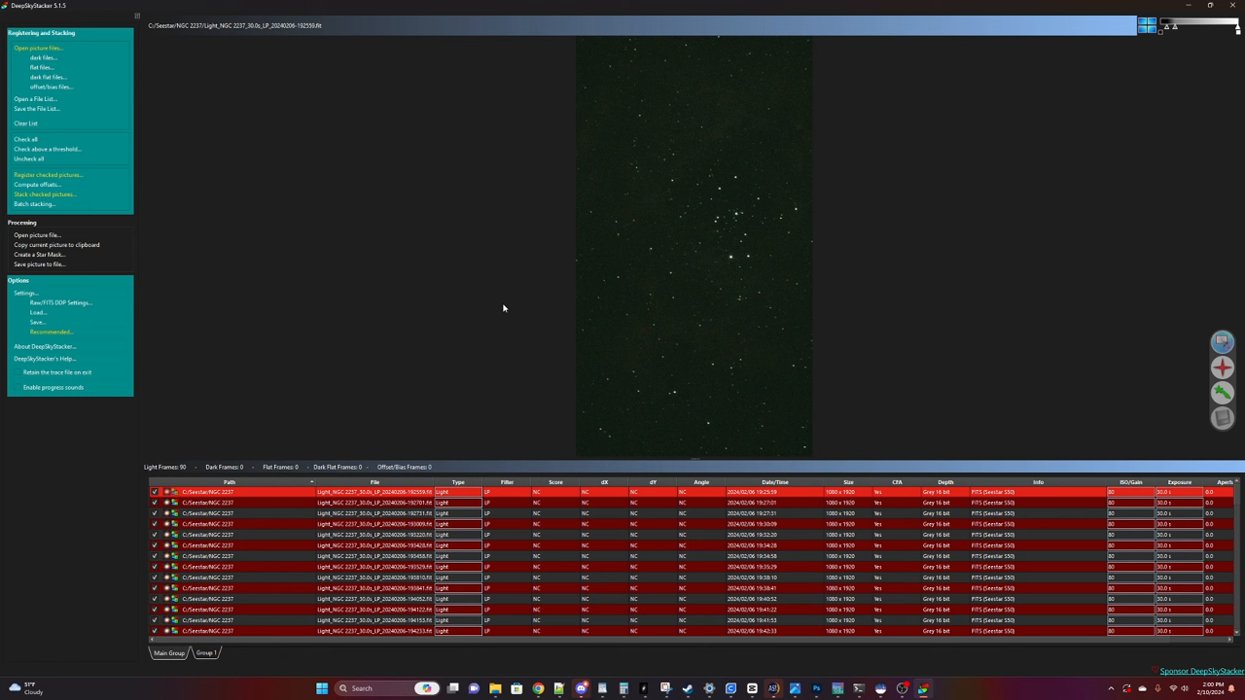
{"action": "mouse_move", "coordinate": [510, 305]}
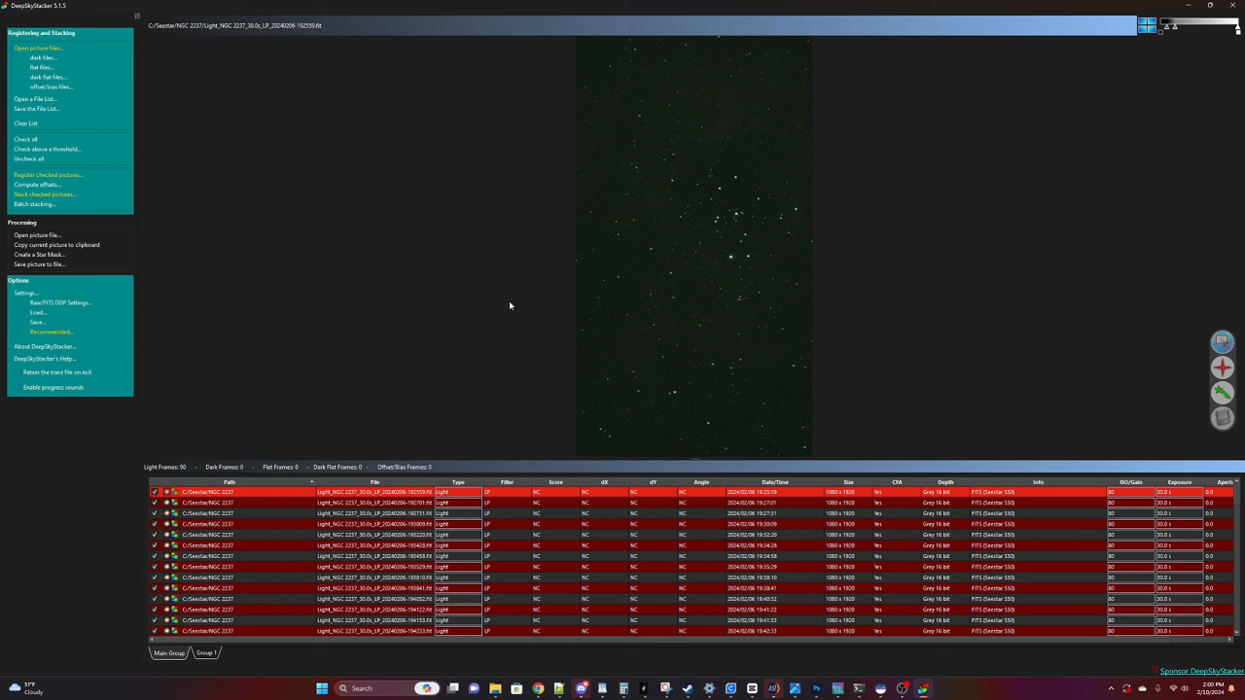
{"action": "mouse_move", "coordinate": [354, 194]}
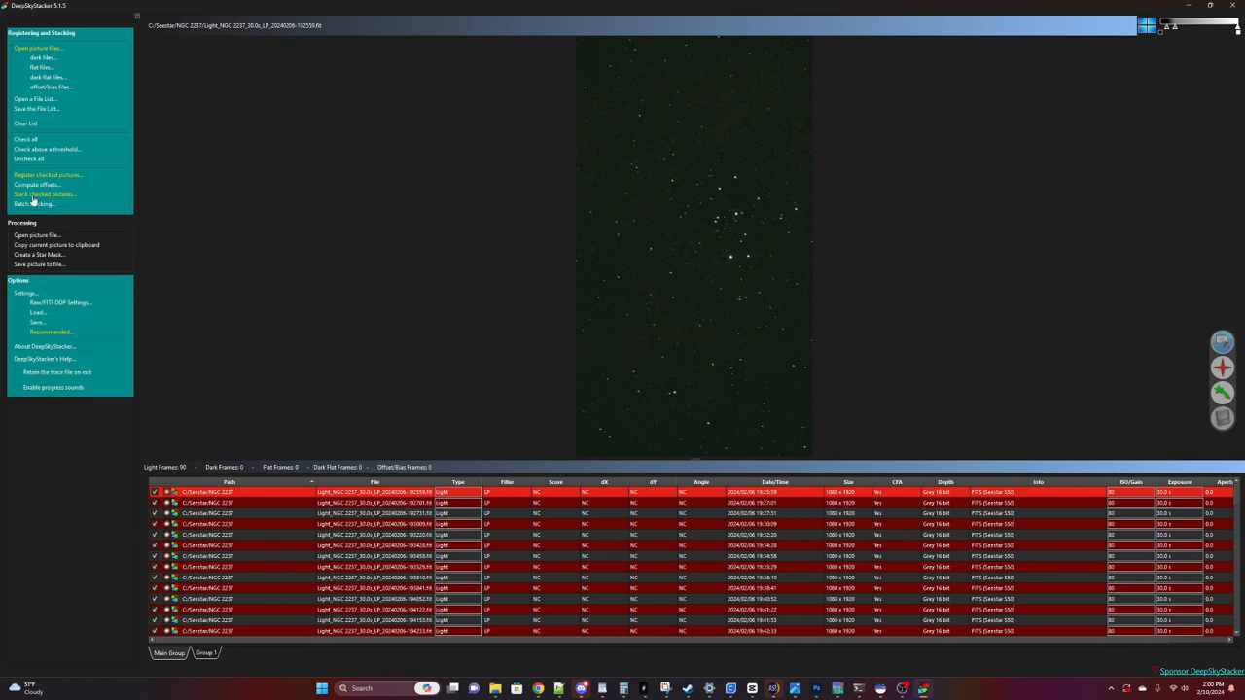
Step: Stack the checked light frames, confirming the Stacking Steps settings with OK
{"action": "left_click", "coordinate": [43, 195]}
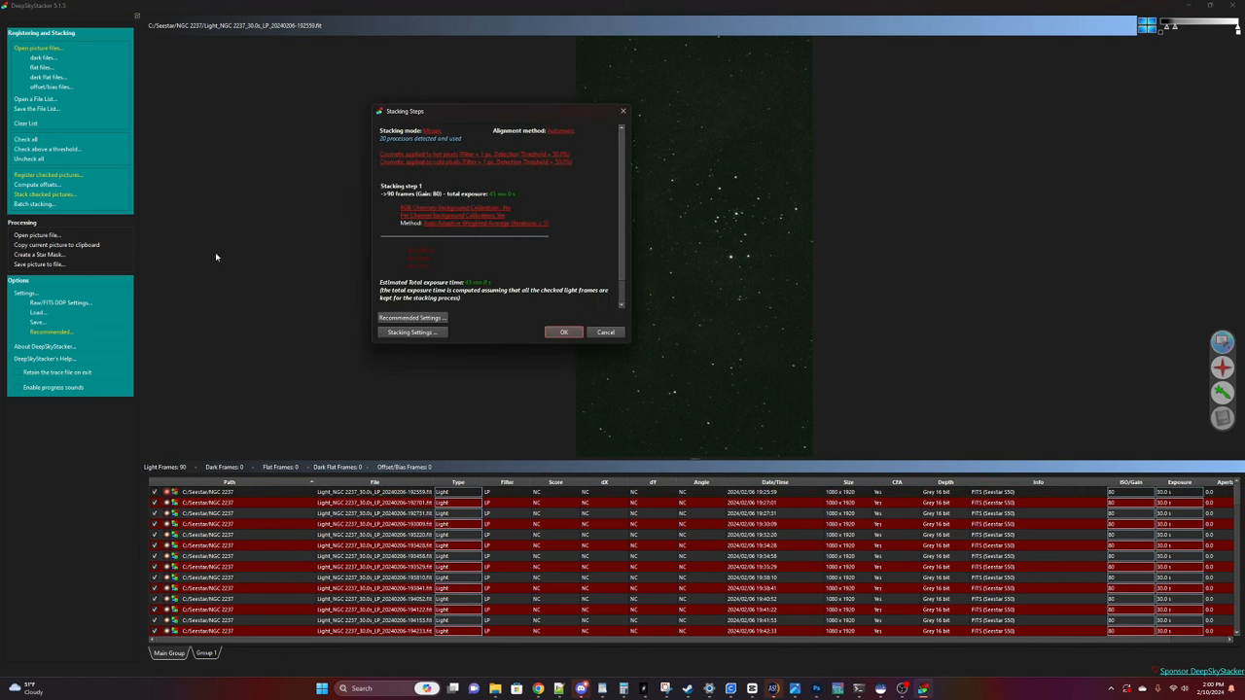
{"action": "mouse_move", "coordinate": [389, 280]}
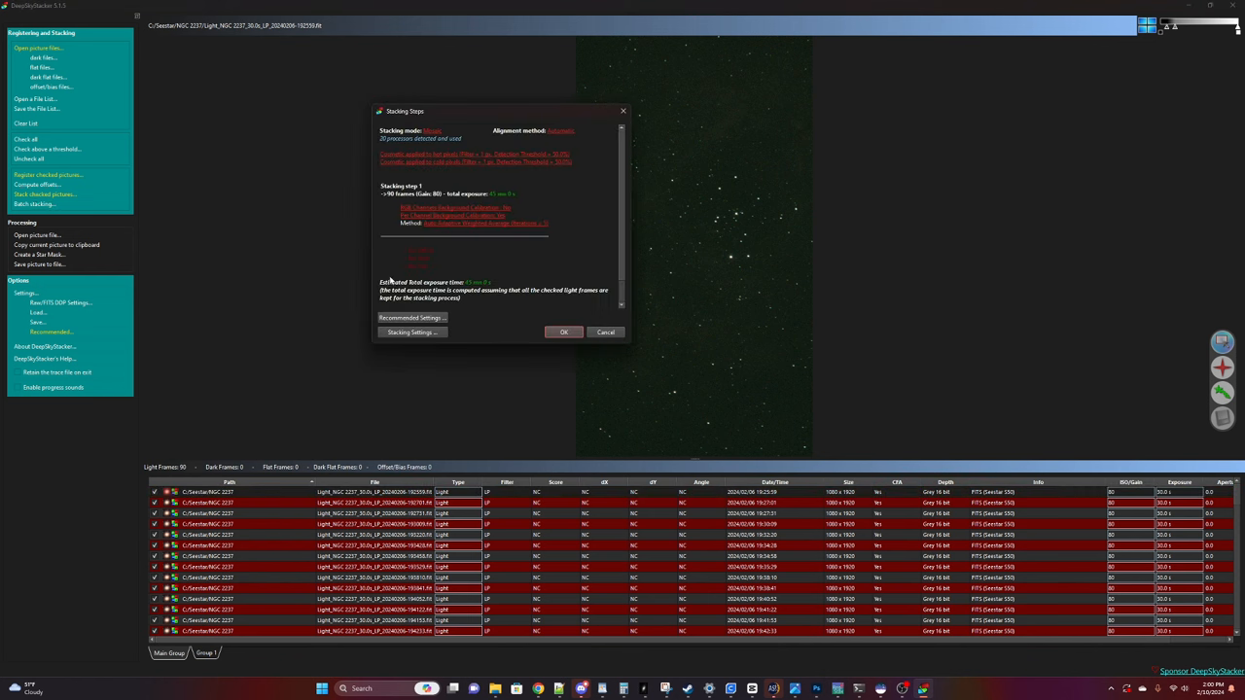
{"action": "mouse_move", "coordinate": [399, 302]}
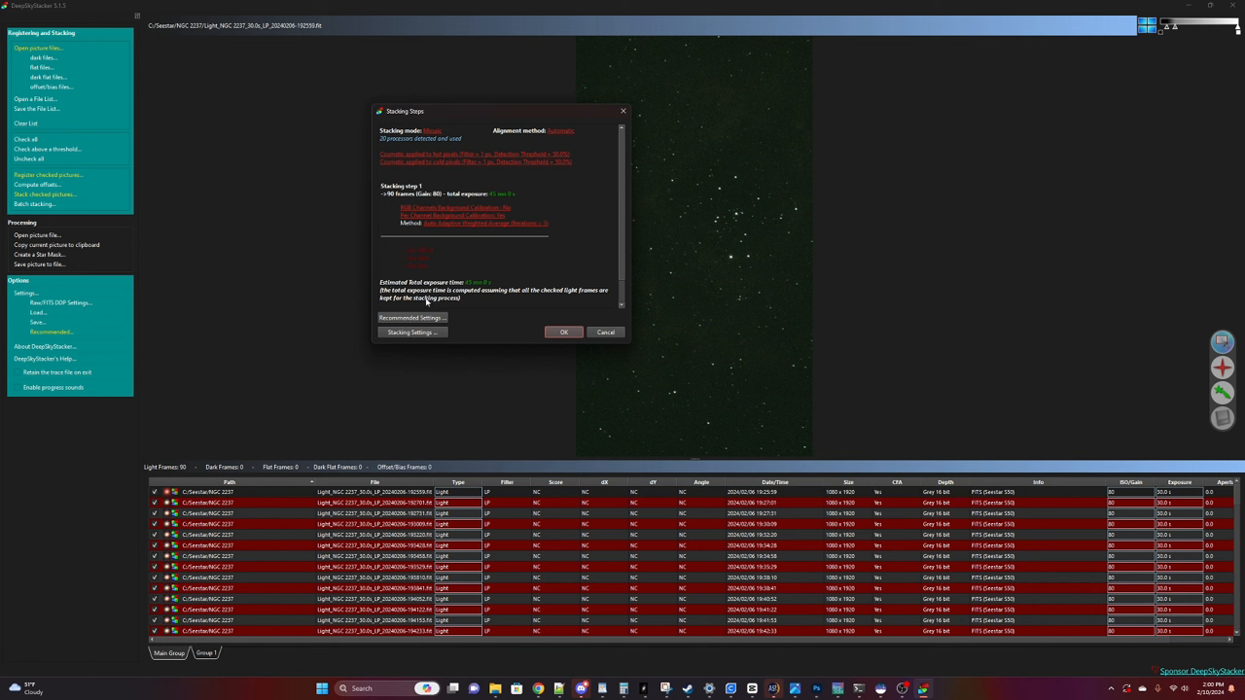
{"action": "mouse_move", "coordinate": [432, 261]}
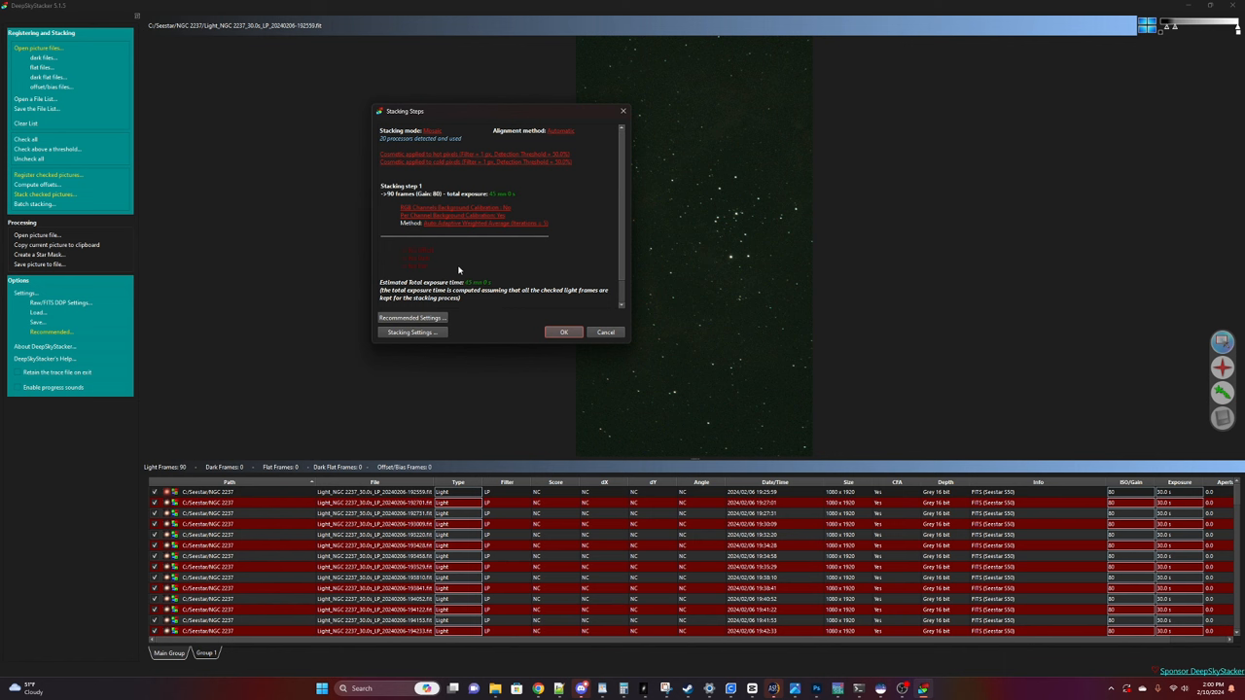
{"action": "mouse_move", "coordinate": [455, 264]}
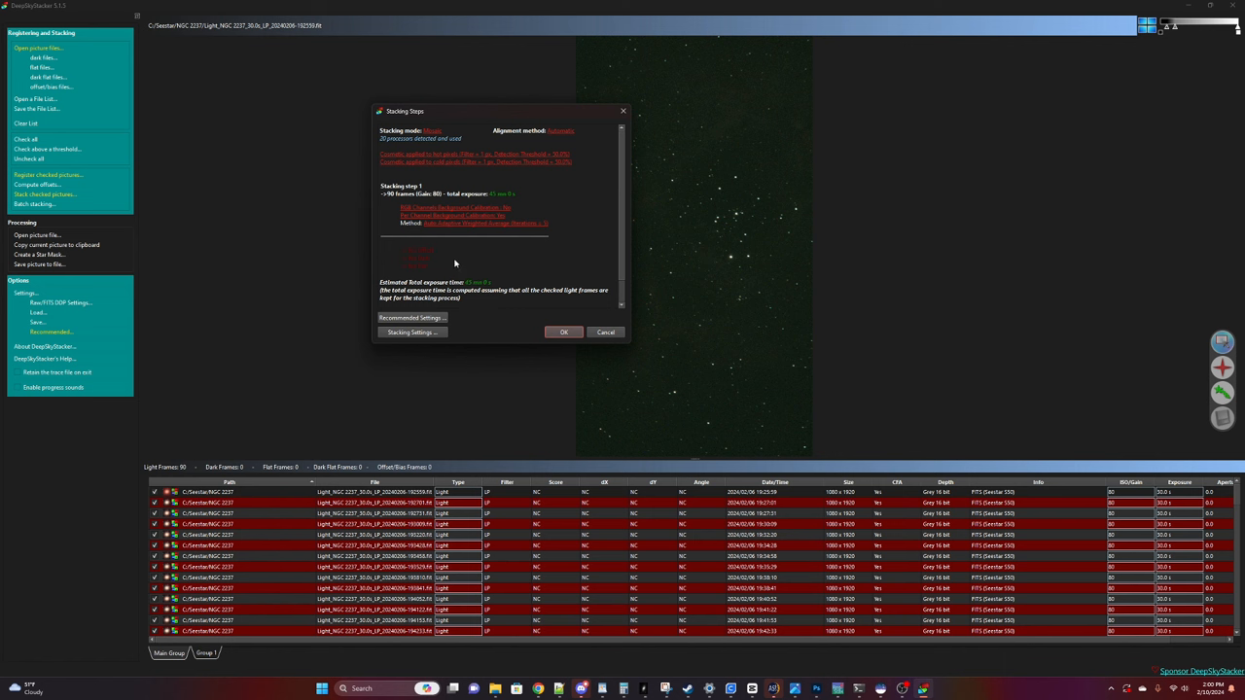
{"action": "mouse_move", "coordinate": [496, 210]}
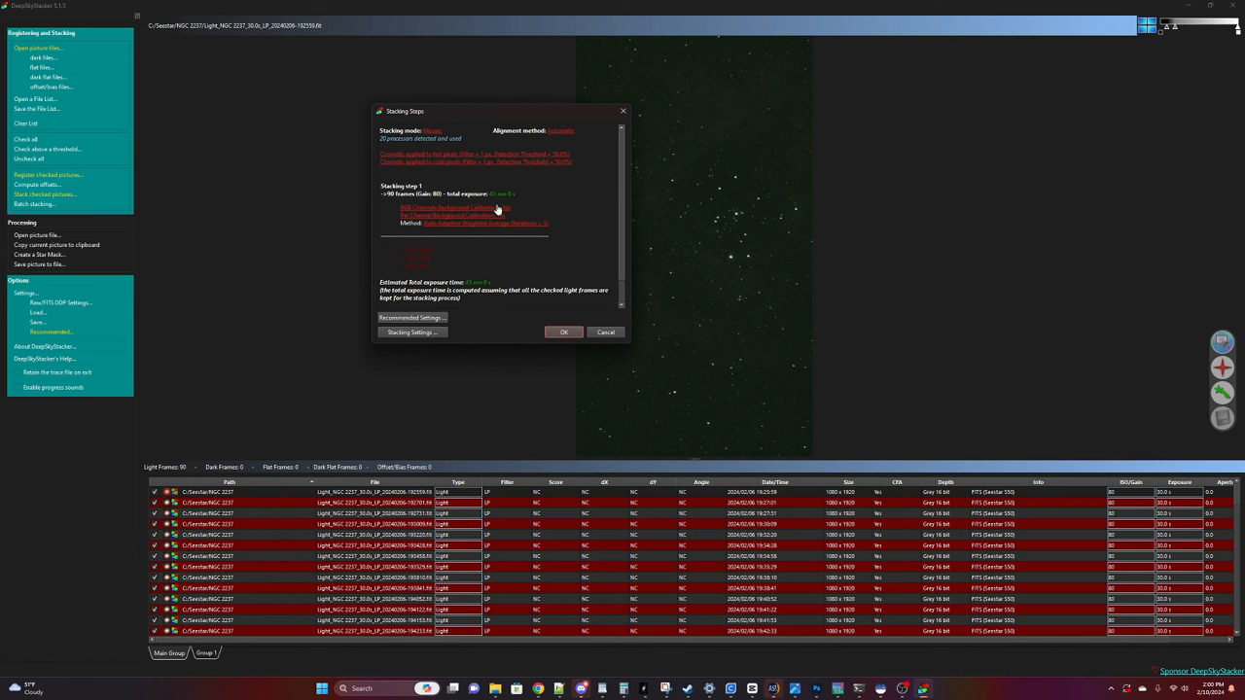
{"action": "mouse_move", "coordinate": [504, 212]}
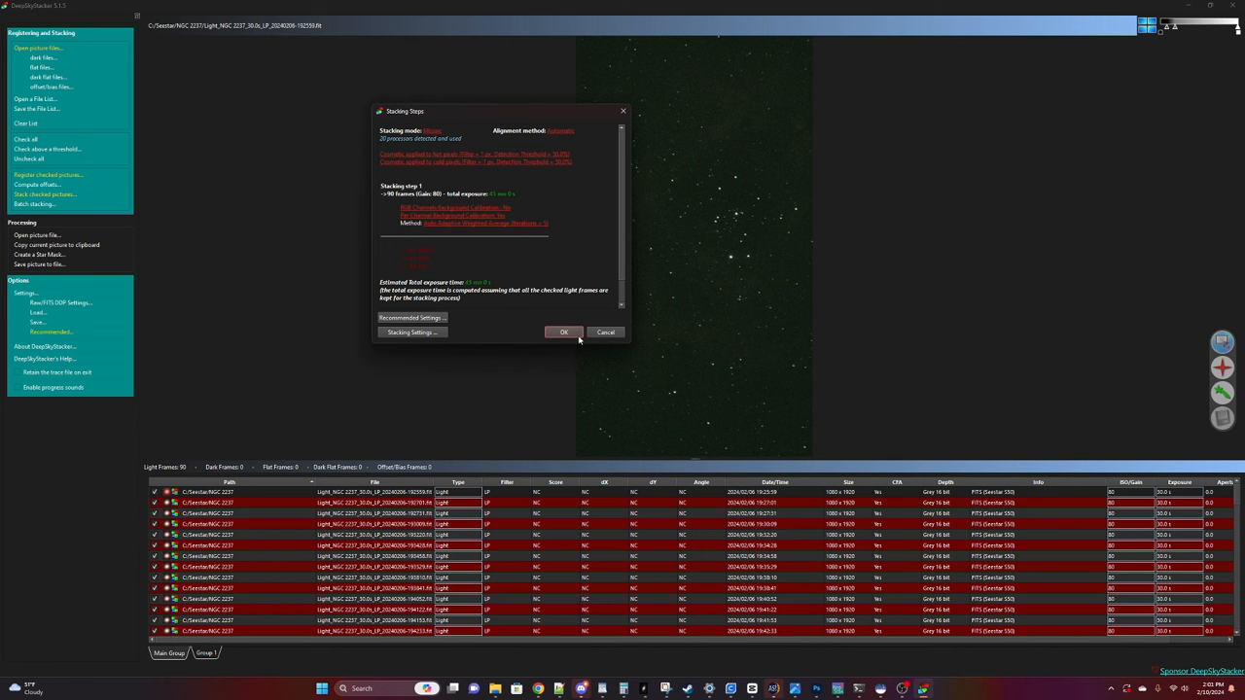
{"action": "left_click", "coordinate": [560, 333]}
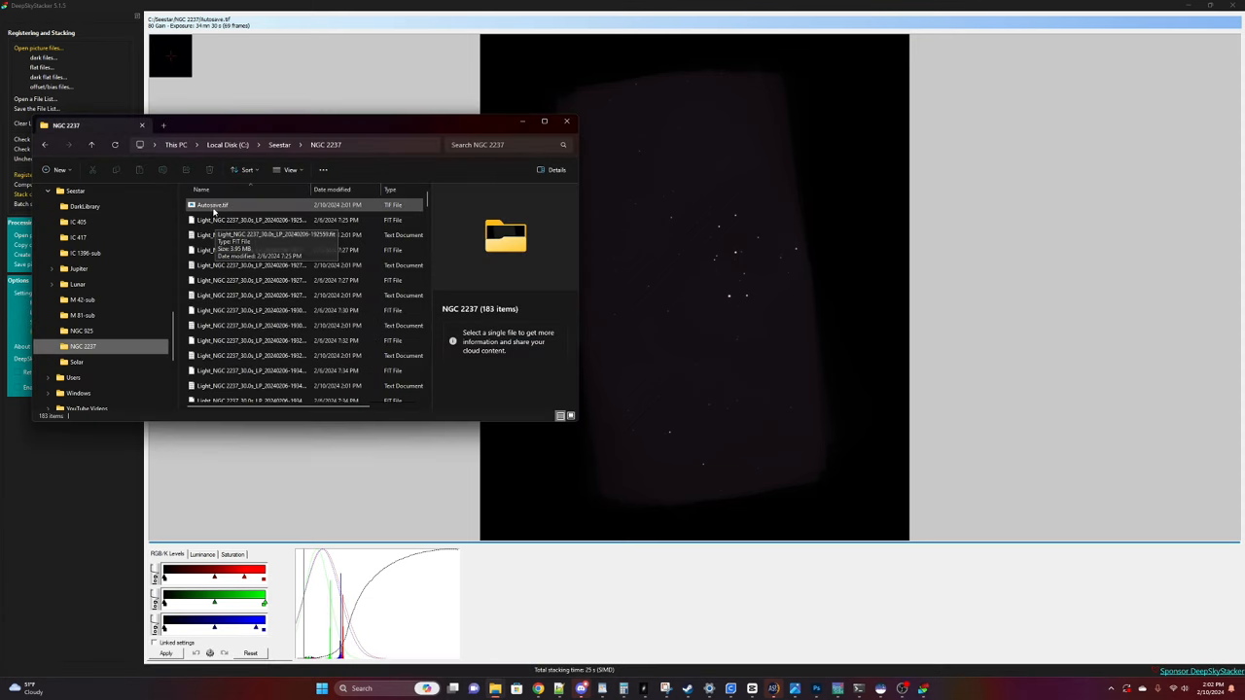
Step: Select Autosave.tif in the NGC 2237 folder to view its preview and details
{"action": "left_click", "coordinate": [210, 206]}
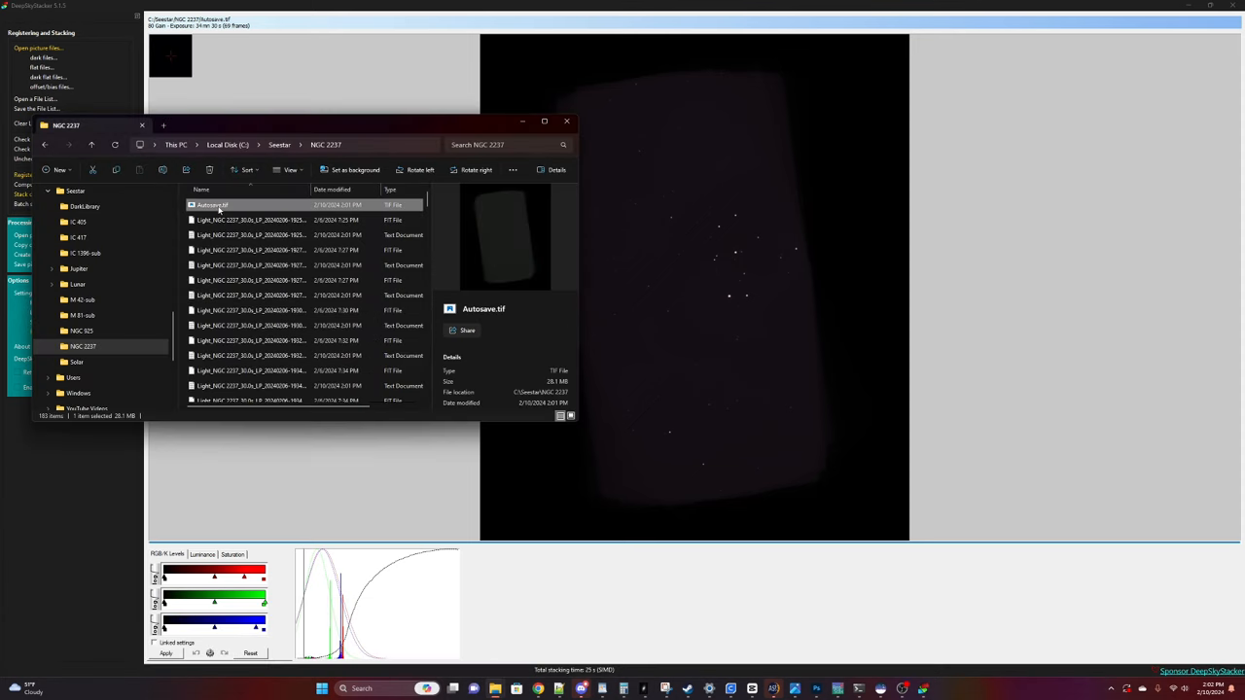
{"action": "mouse_move", "coordinate": [455, 214]}
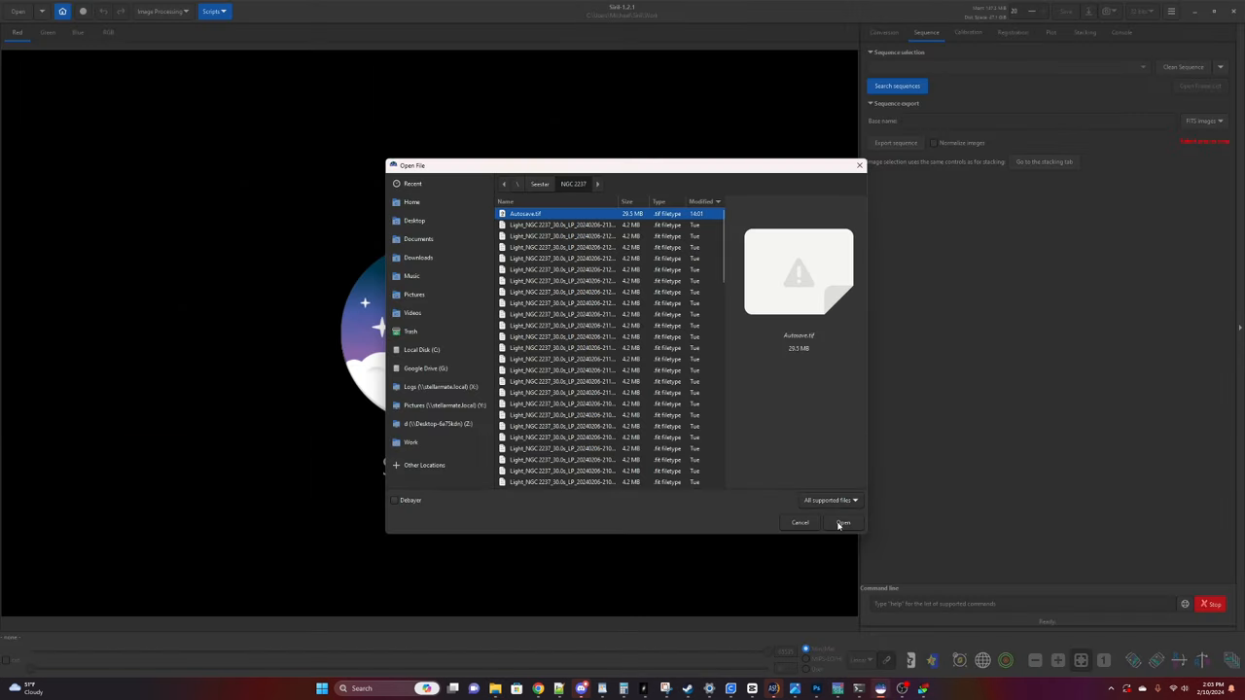
Step: Load Autosave.tif from the NGC 2237 folder into Siril
{"action": "left_click", "coordinate": [844, 521]}
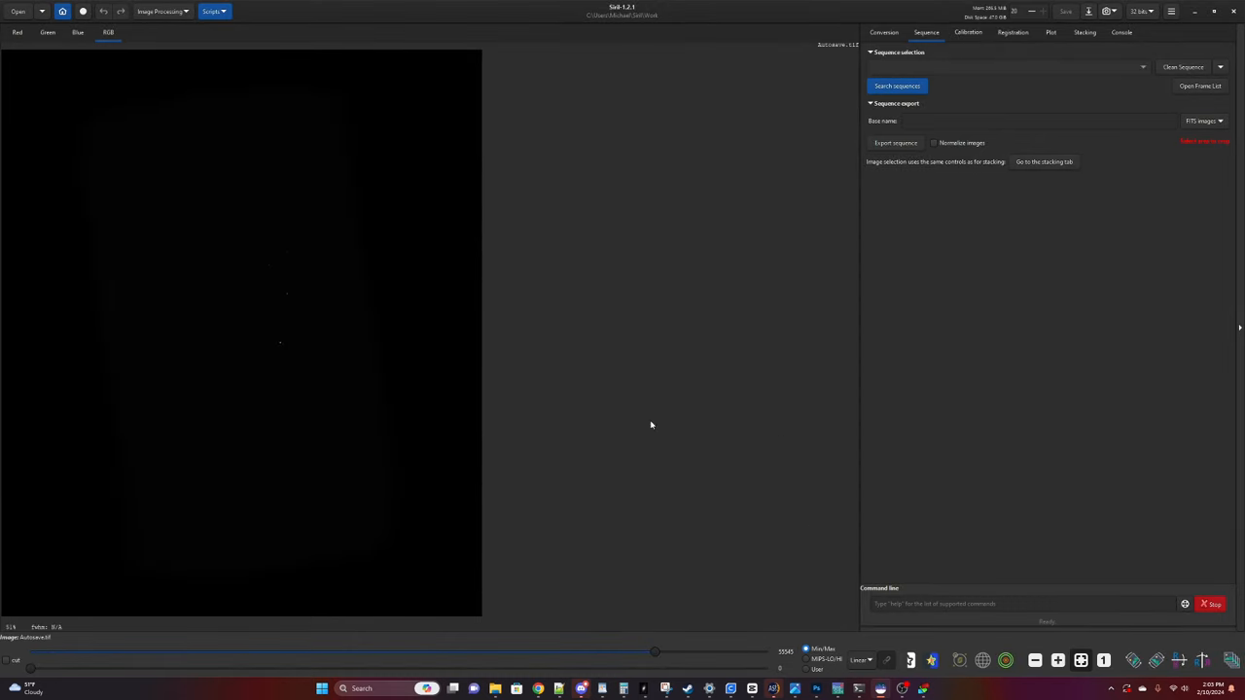
{"action": "mouse_move", "coordinate": [249, 315]}
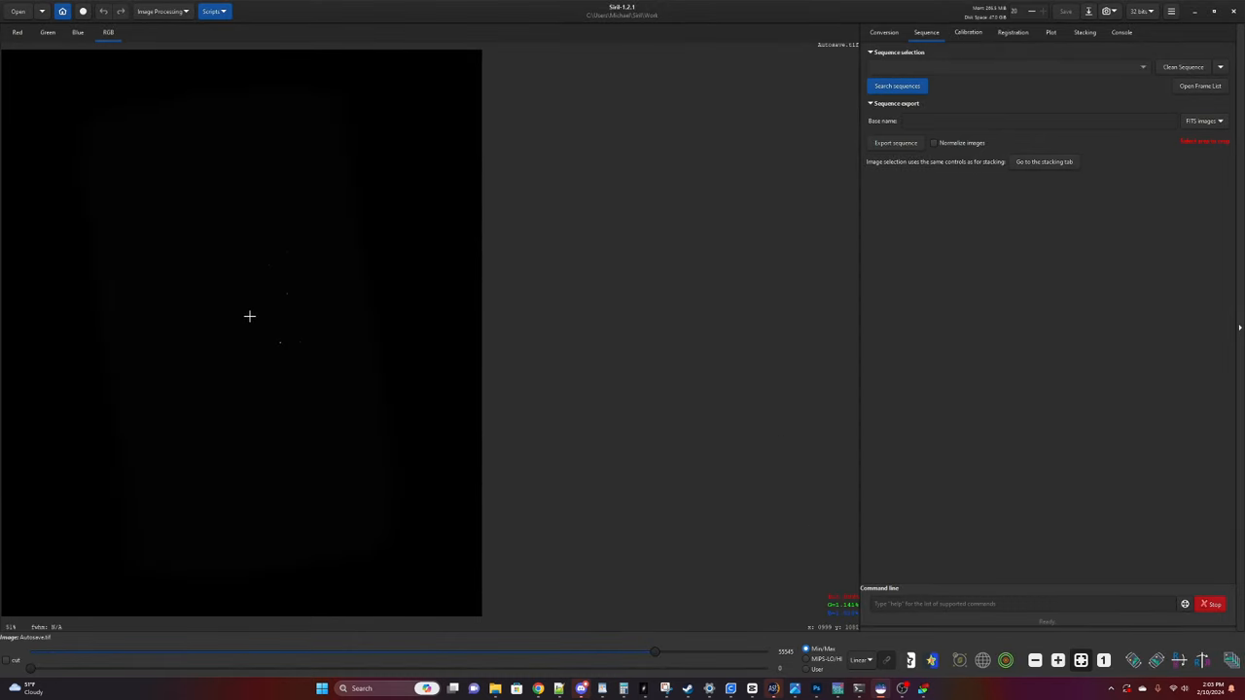
{"action": "mouse_move", "coordinate": [277, 245]}
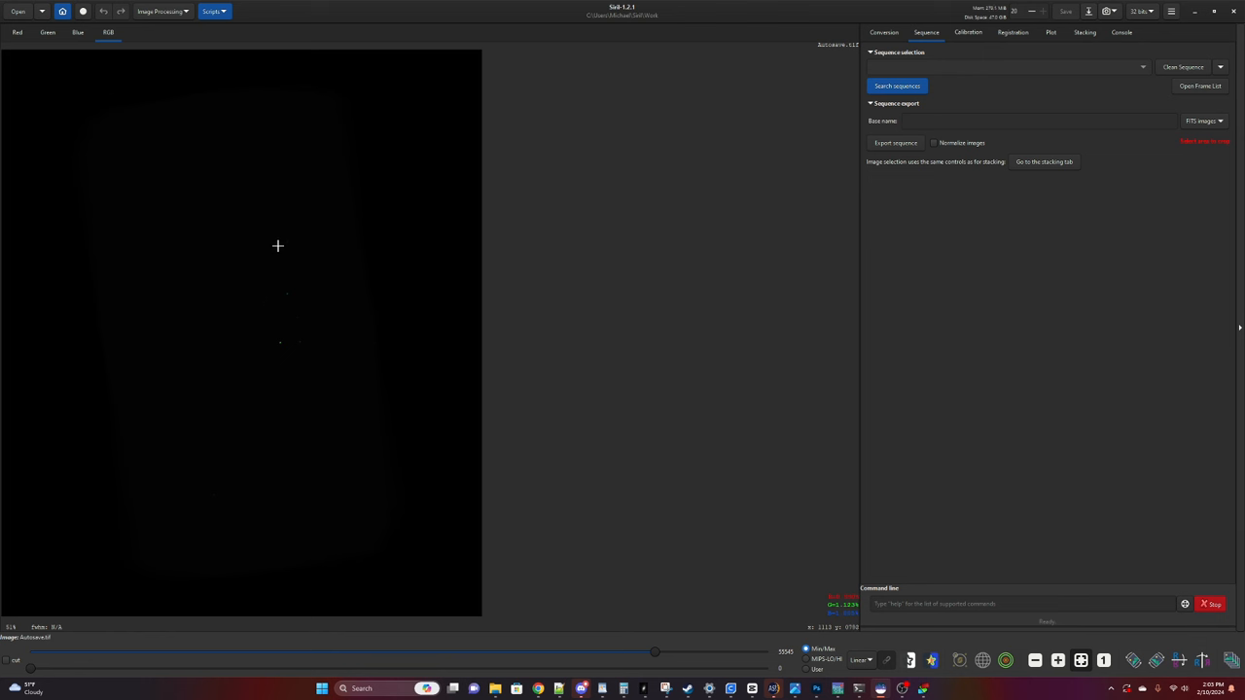
{"action": "mouse_move", "coordinate": [262, 379]}
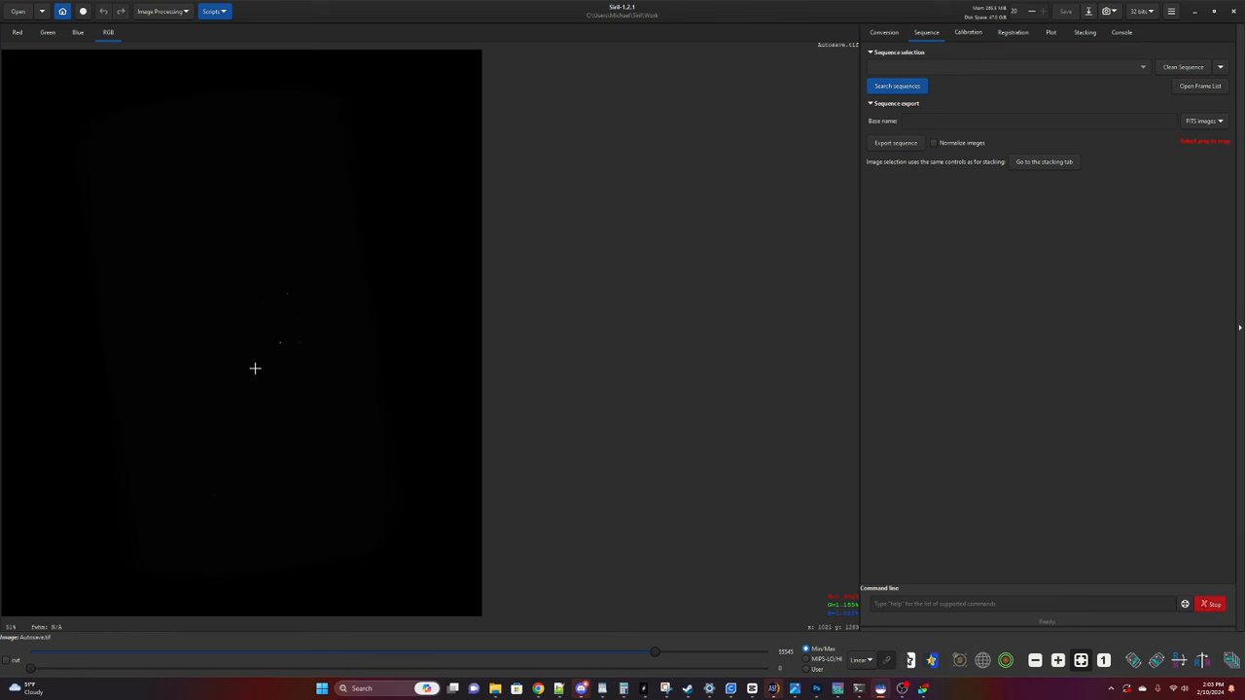
{"action": "mouse_move", "coordinate": [280, 315]}
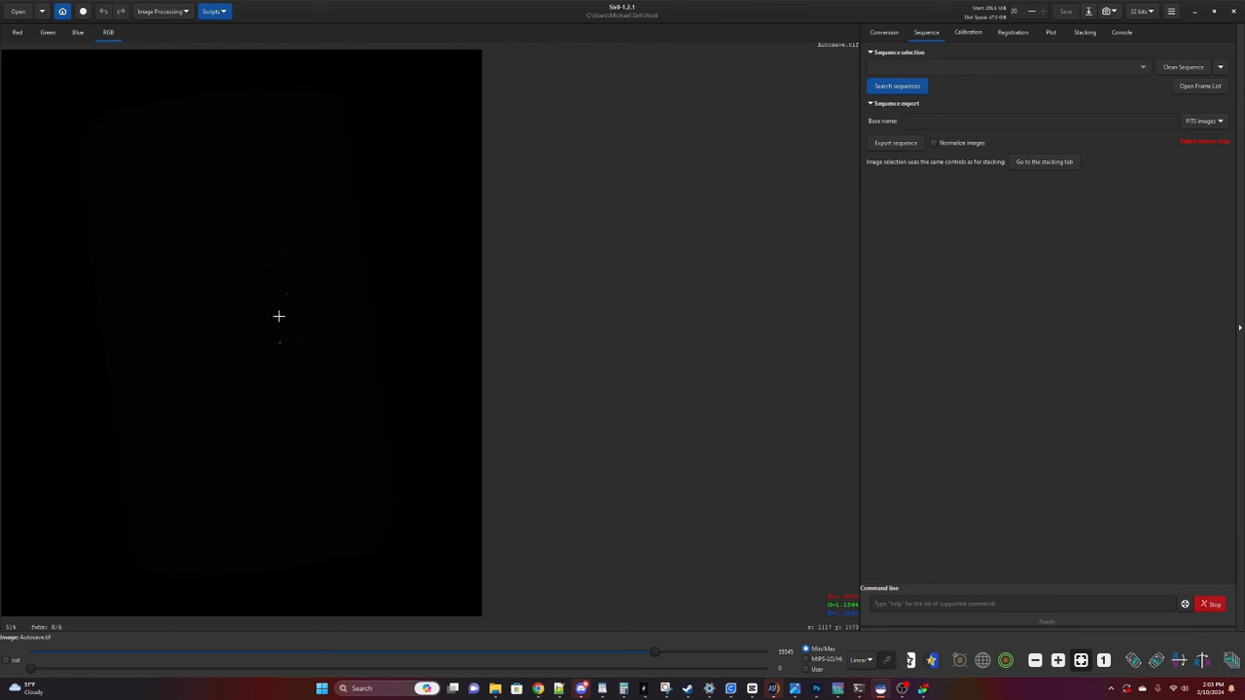
{"action": "mouse_move", "coordinate": [706, 374]}
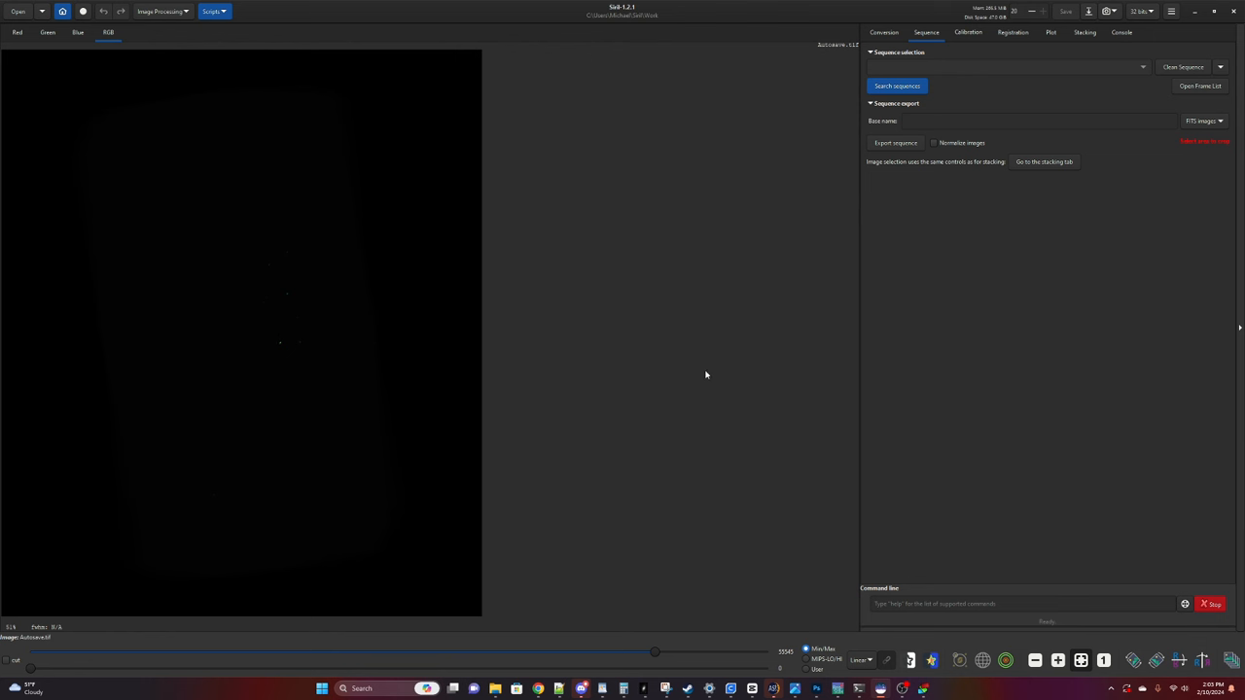
{"action": "mouse_move", "coordinate": [603, 447]}
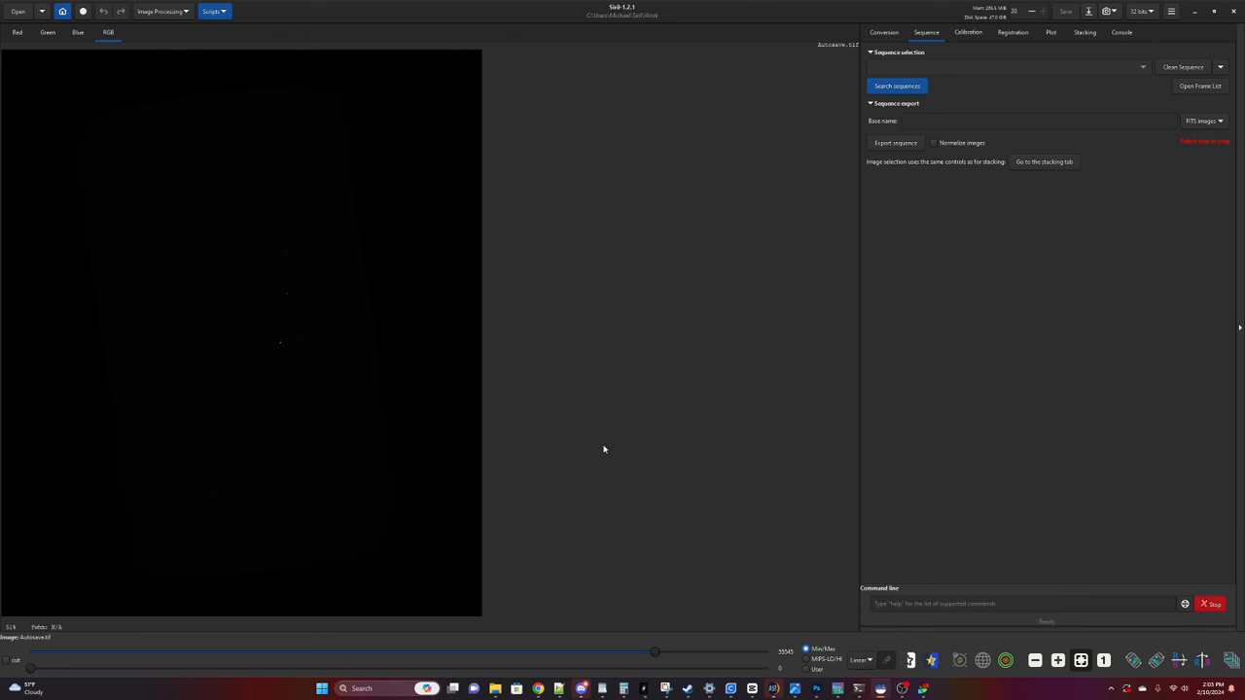
{"action": "mouse_move", "coordinate": [877, 655]}
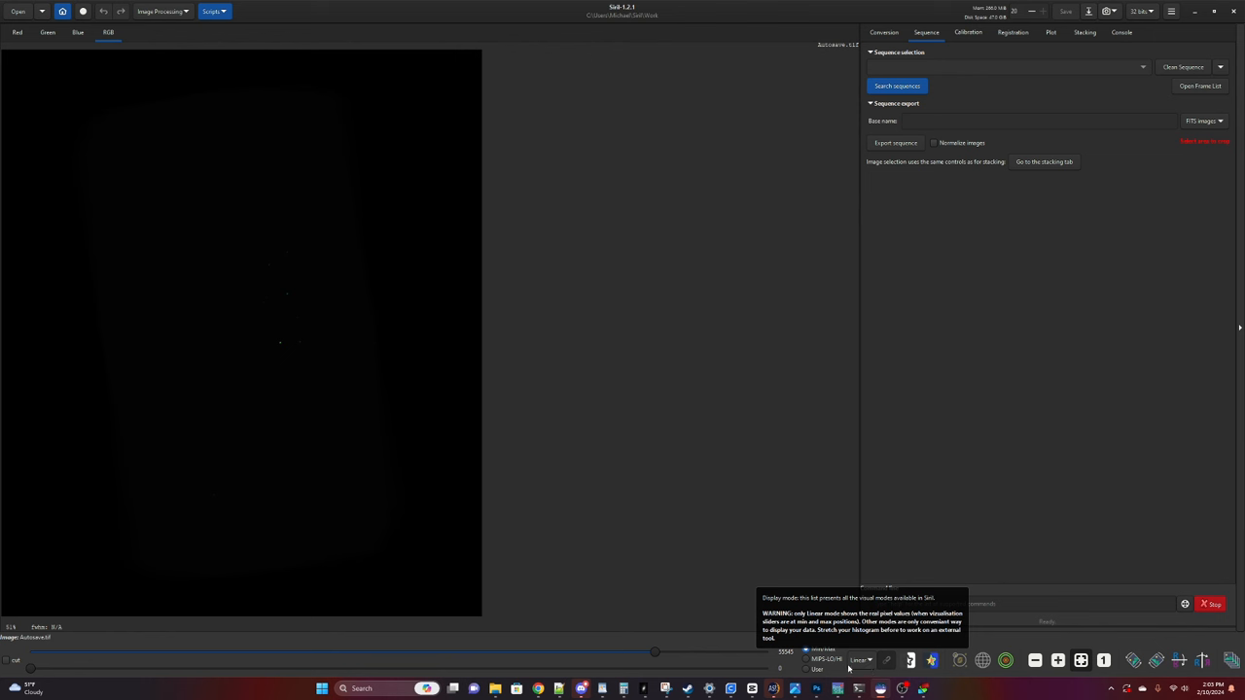
Step: Switch the display mode from Linear to AutoStretch to reveal the green star field
{"action": "left_click", "coordinate": [856, 659]}
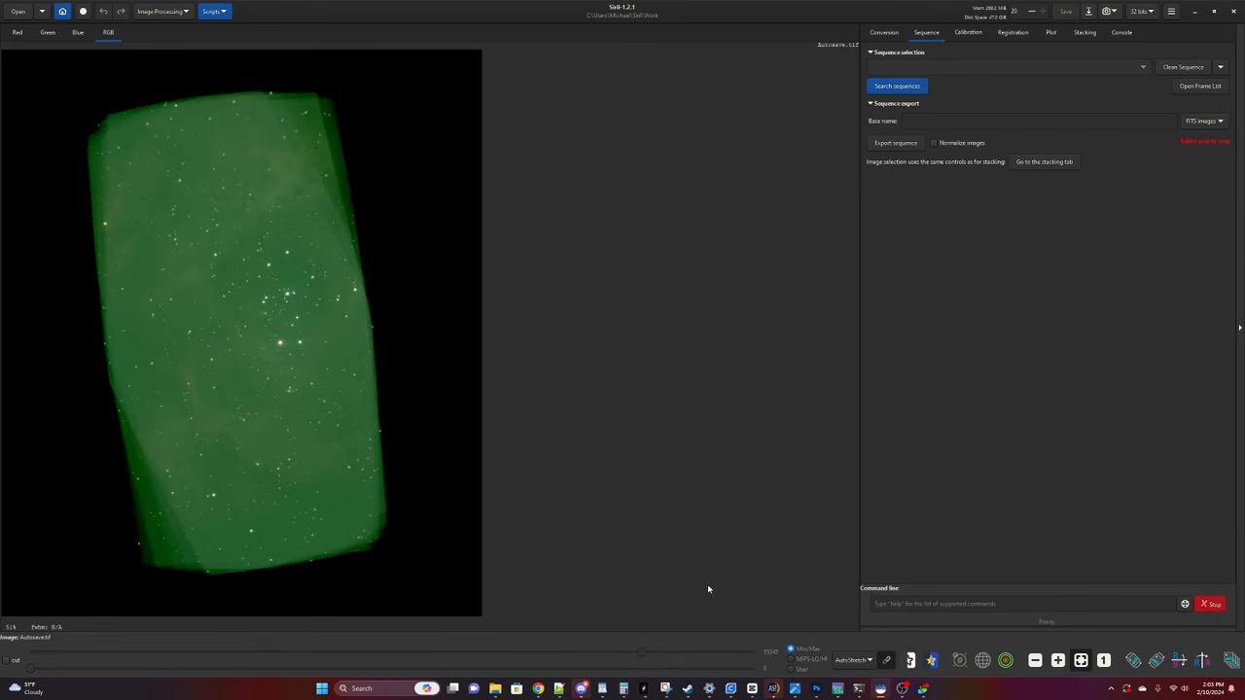
{"action": "mouse_move", "coordinate": [665, 560]}
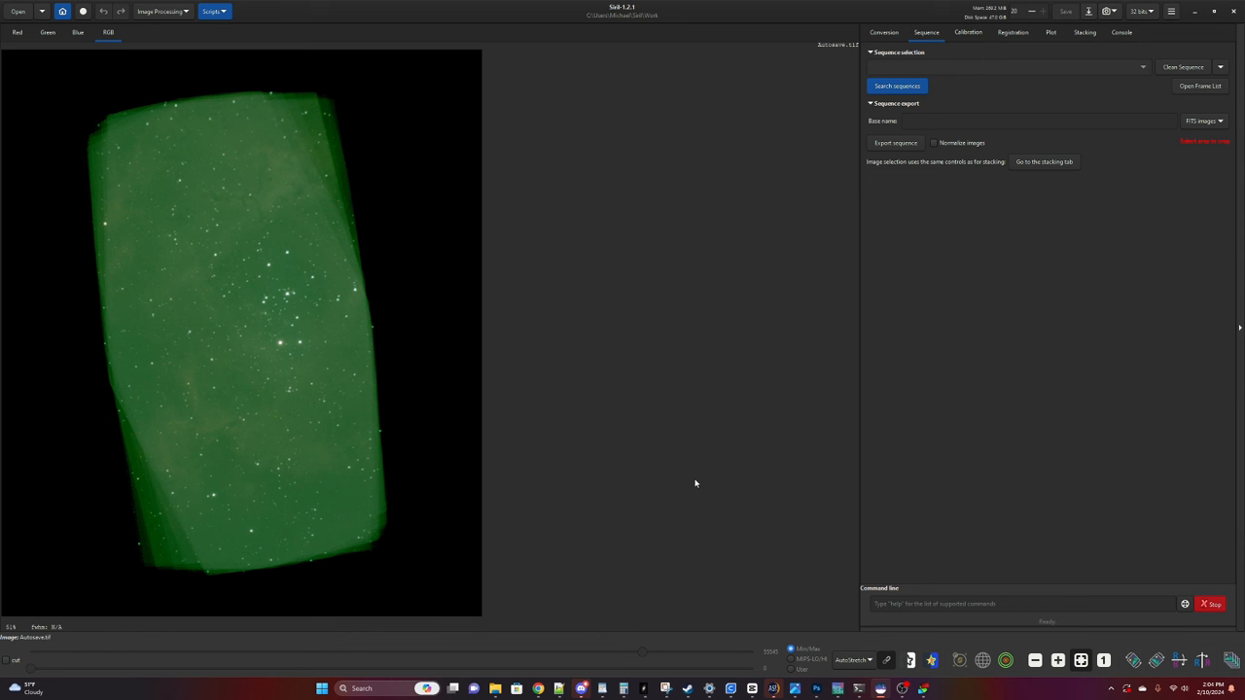
{"action": "mouse_move", "coordinate": [695, 481]}
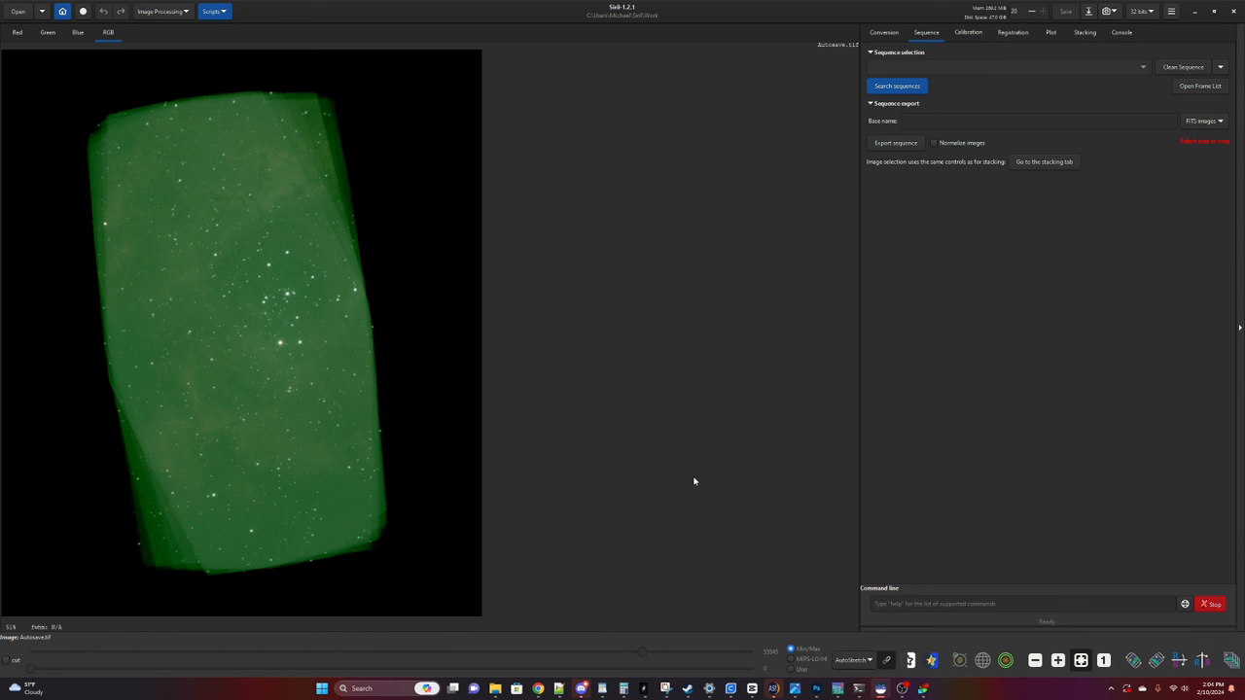
{"action": "mouse_move", "coordinate": [154, 167]}
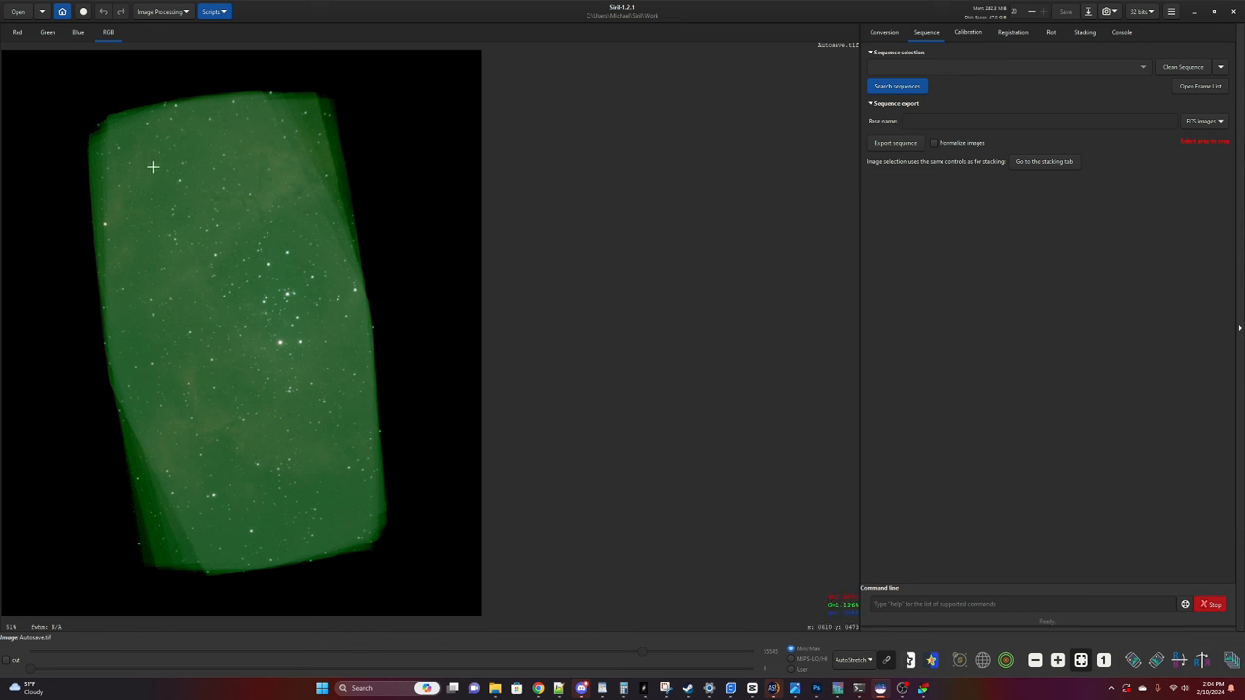
{"action": "mouse_move", "coordinate": [230, 265]}
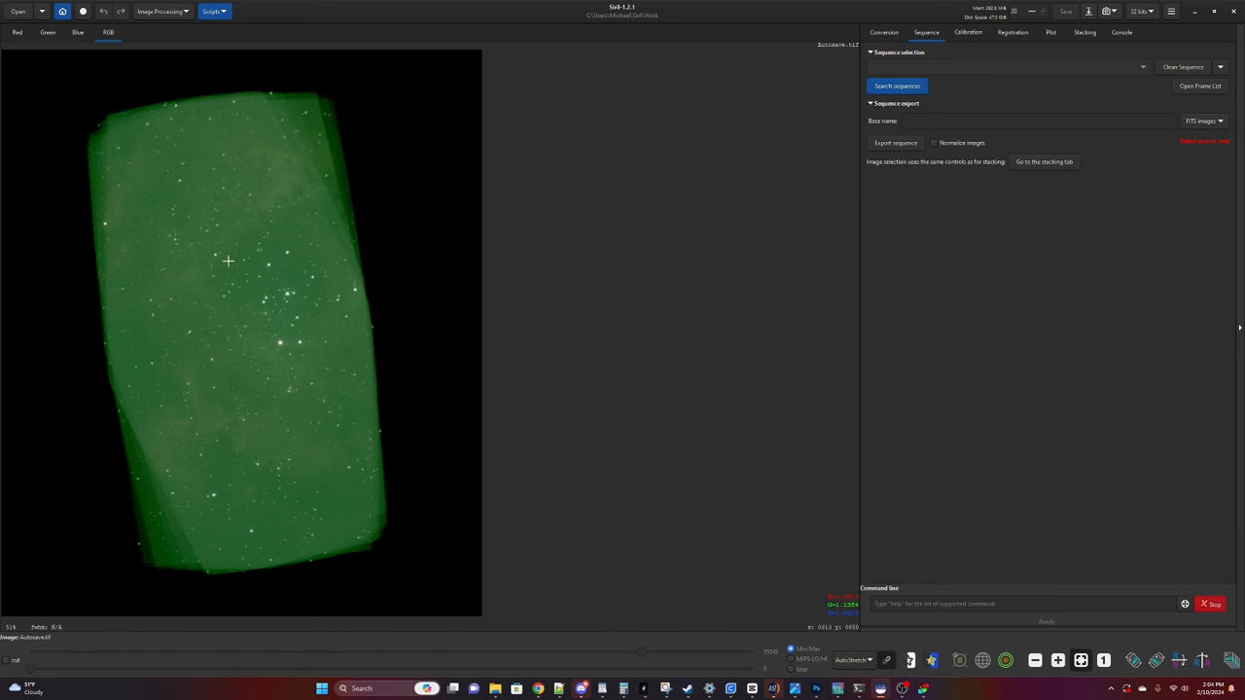